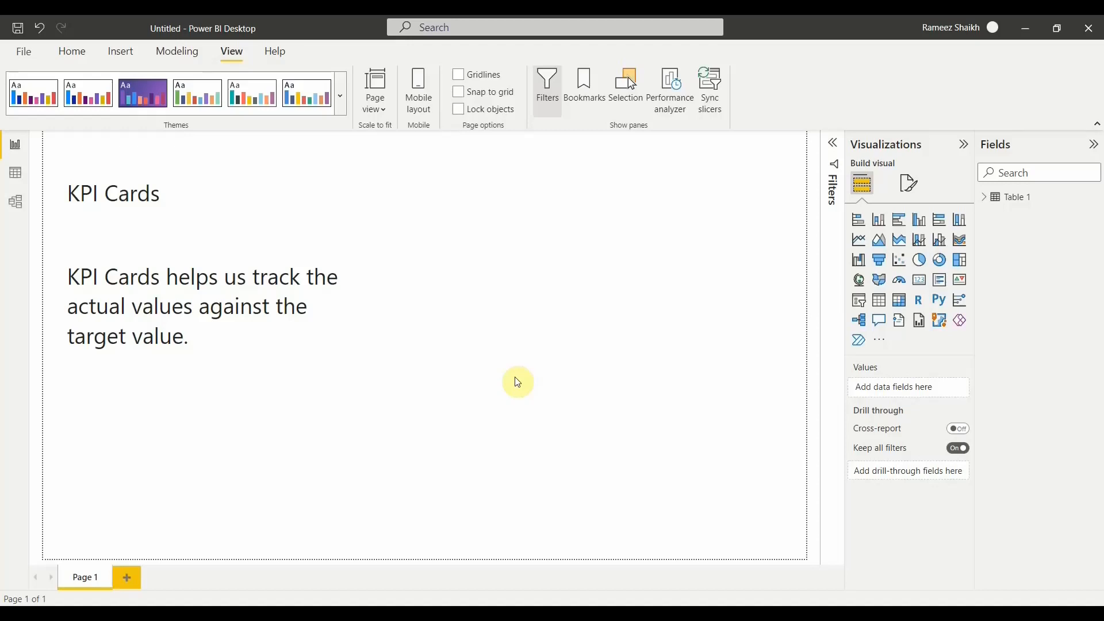
Insert a slicer on Table 1's Year field and style it as a list
left_click(124, 210)
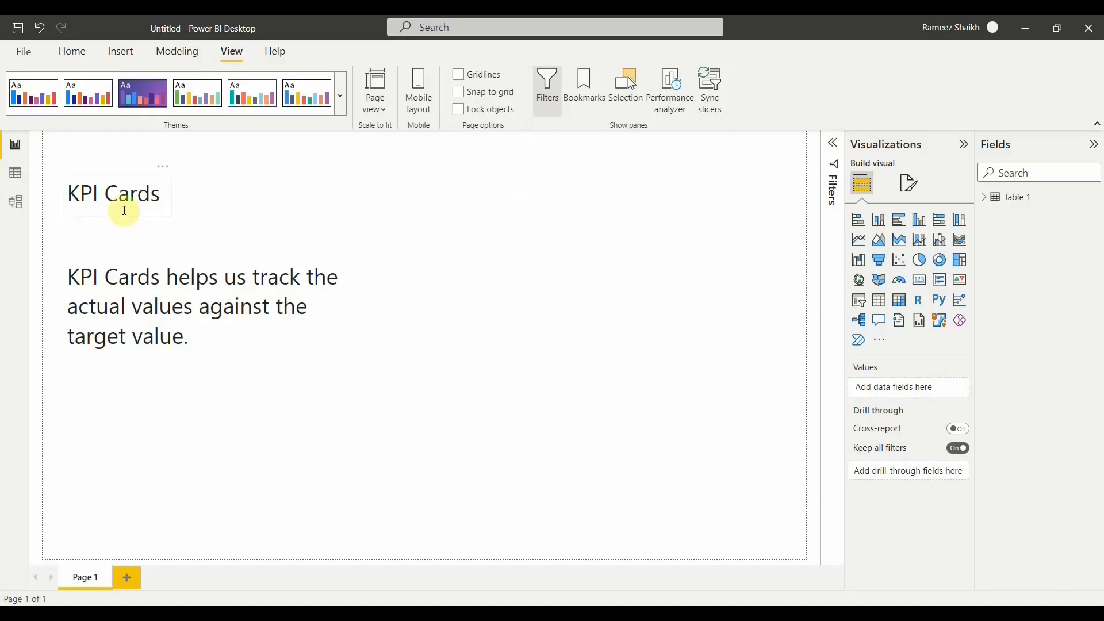
left_click(518, 438)
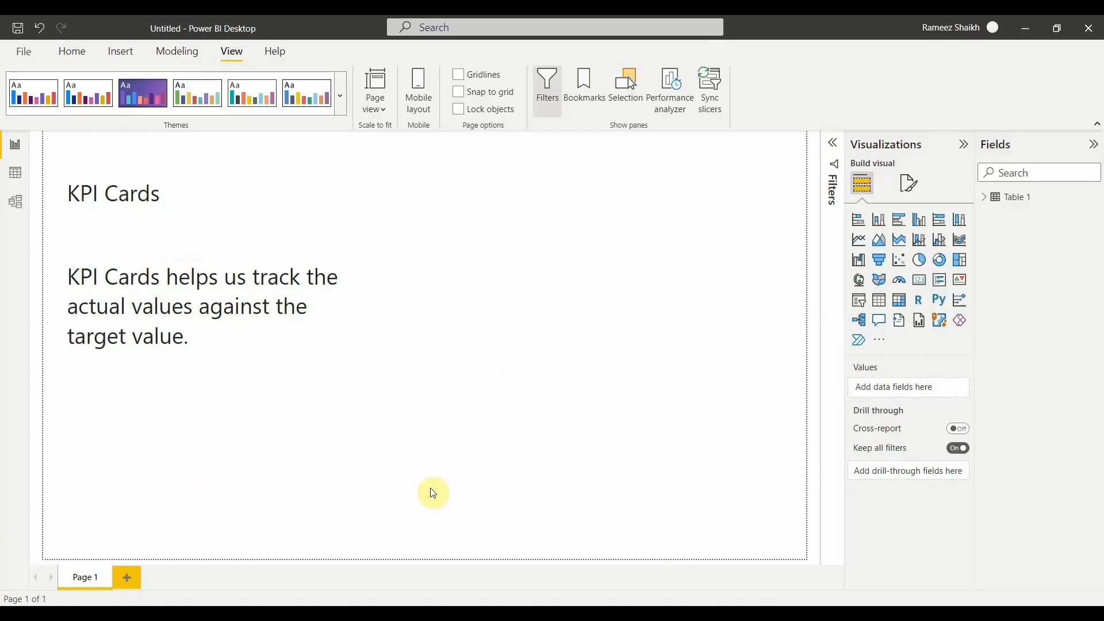
mouse_move(437, 455)
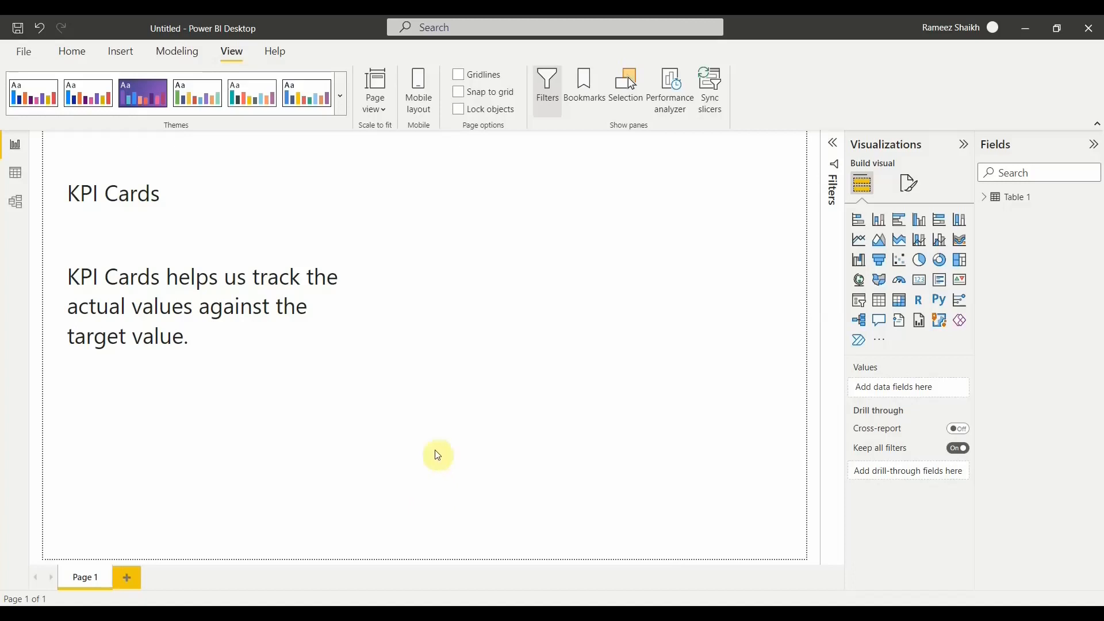
mouse_move(369, 477)
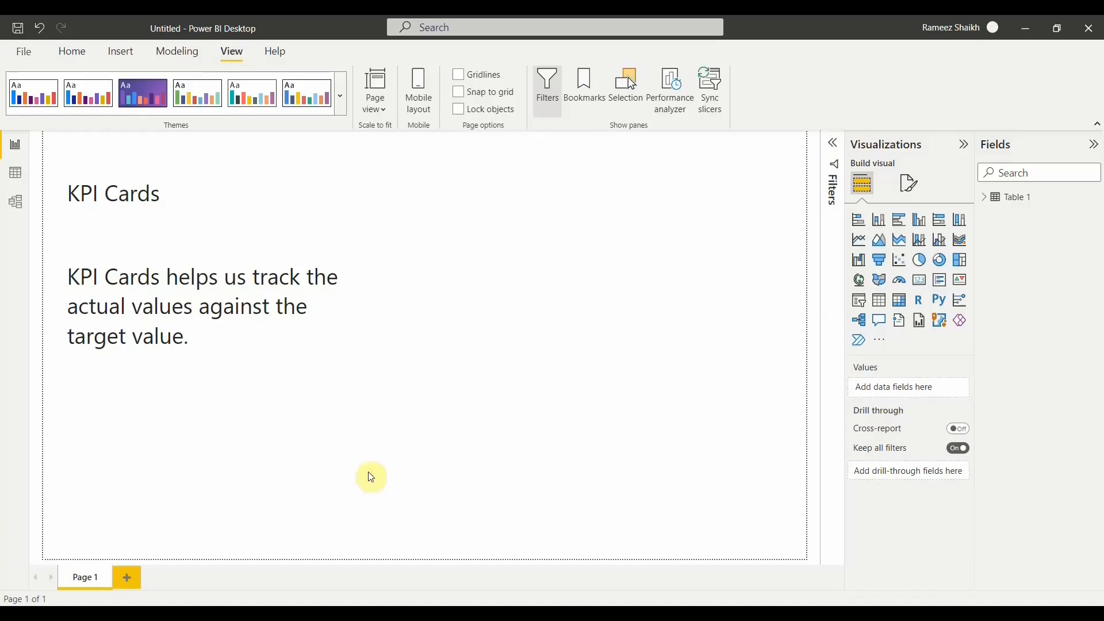
mouse_move(1032, 238)
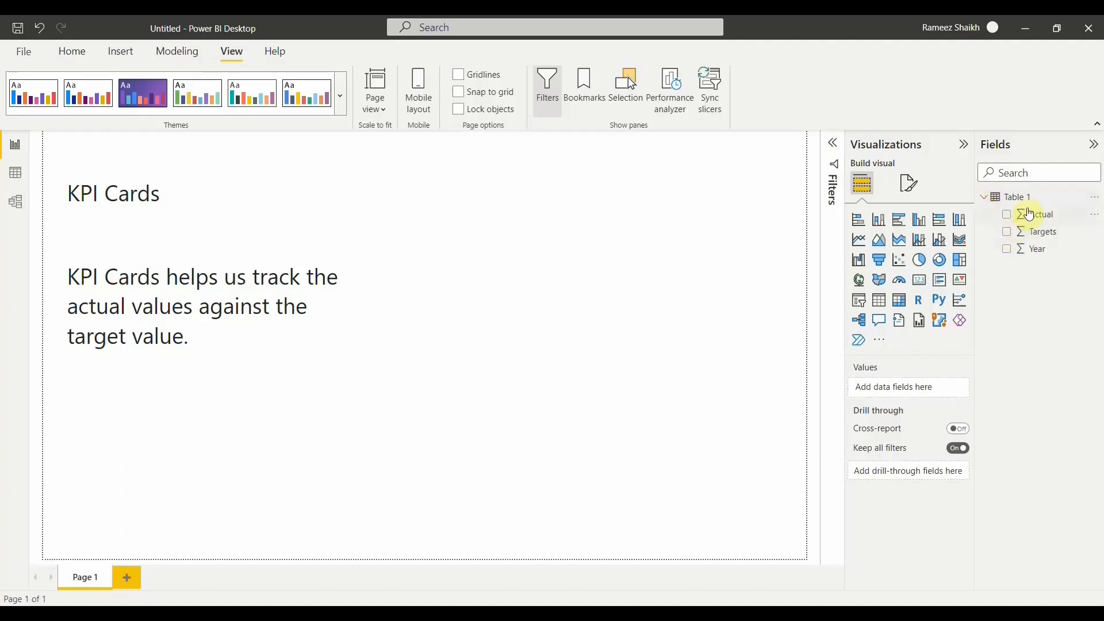
mouse_move(565, 368)
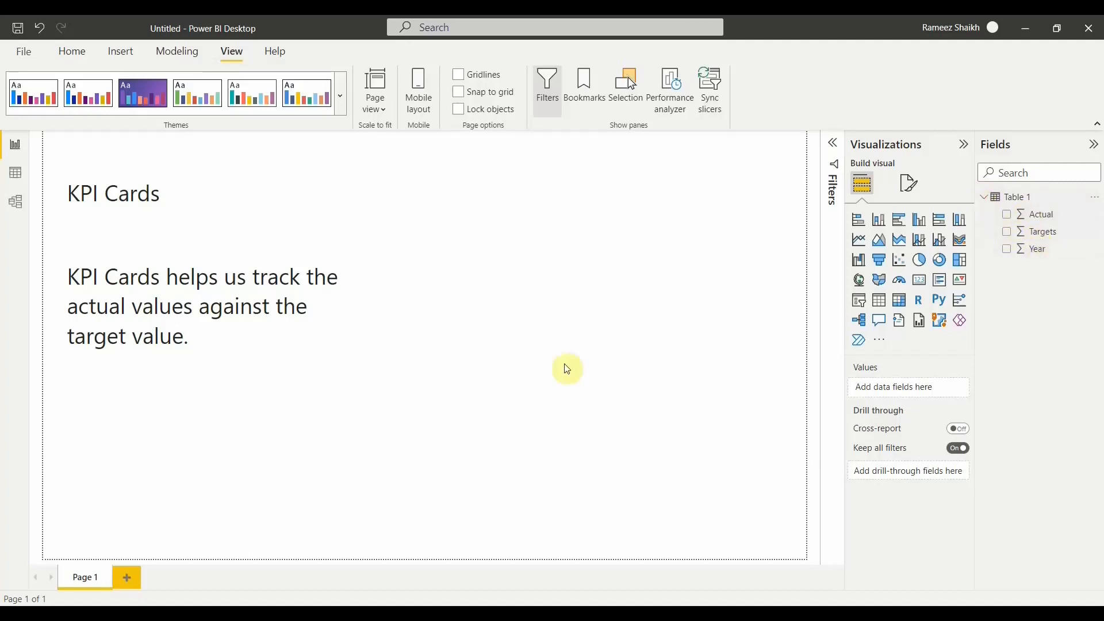
mouse_move(767, 371)
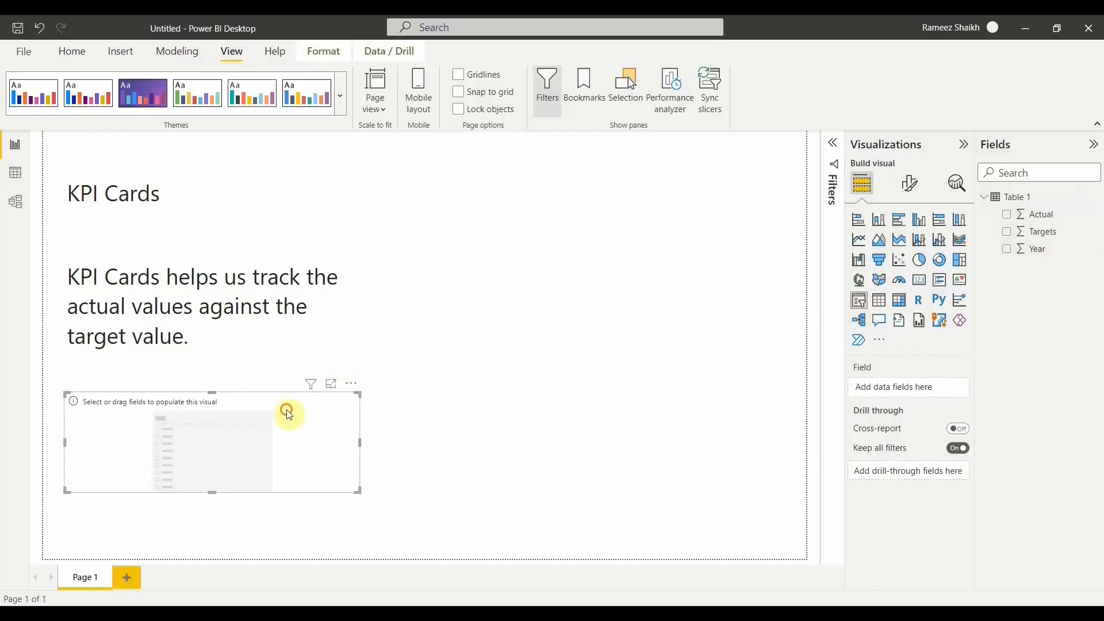
left_click_drag(288, 412, 558, 162)
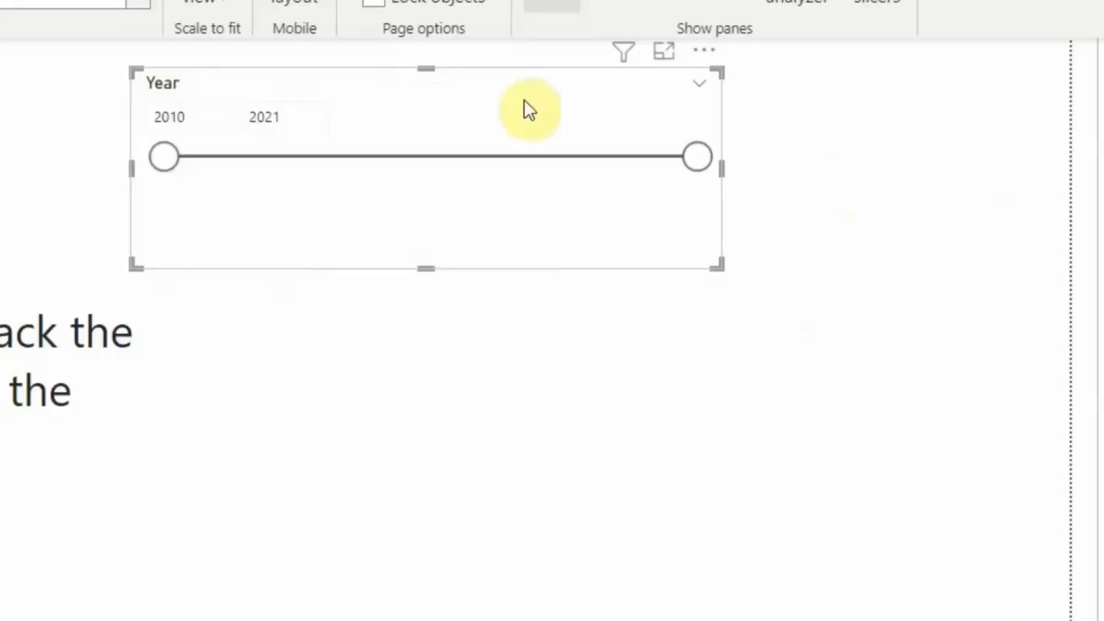
left_click(698, 82)
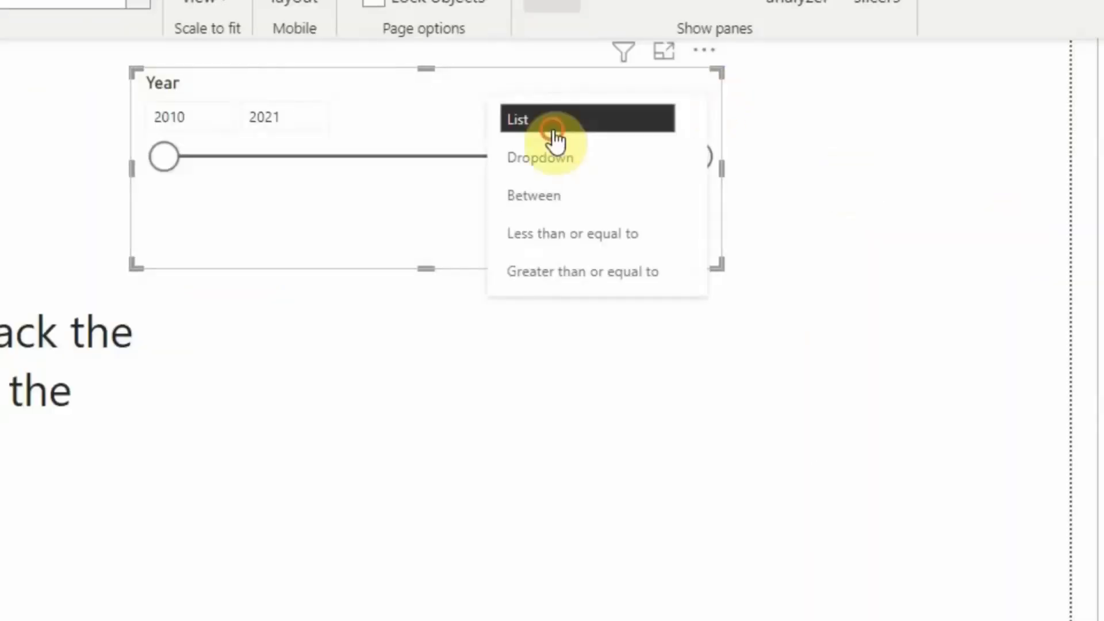
left_click(539, 120)
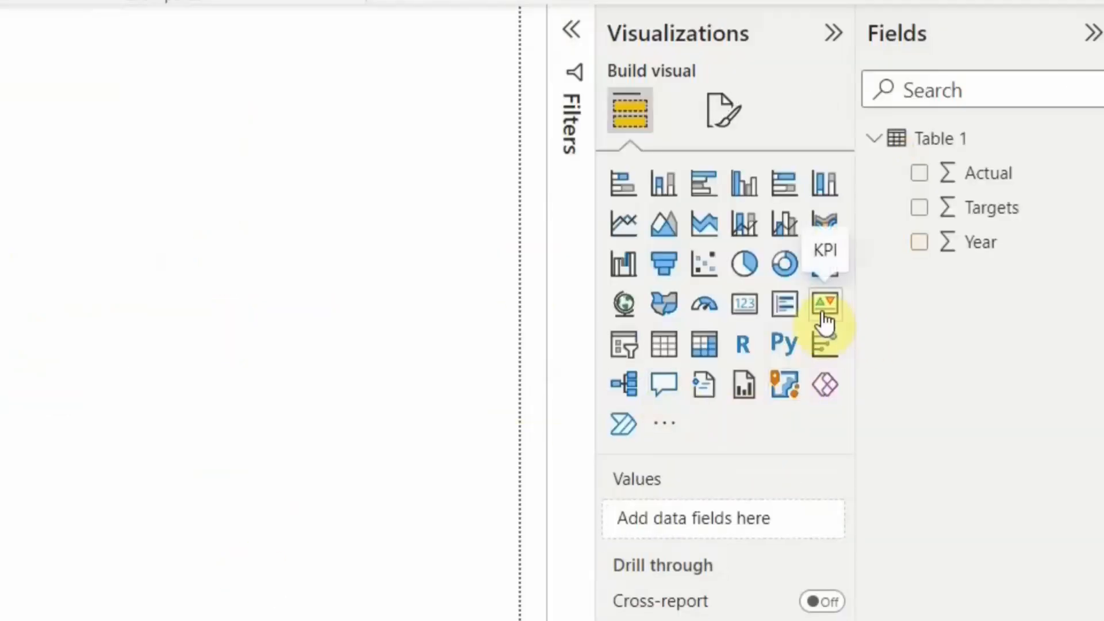
Add a KPI visual with Actual as value, Year as trend axis, and Targets as goal
left_click(826, 304)
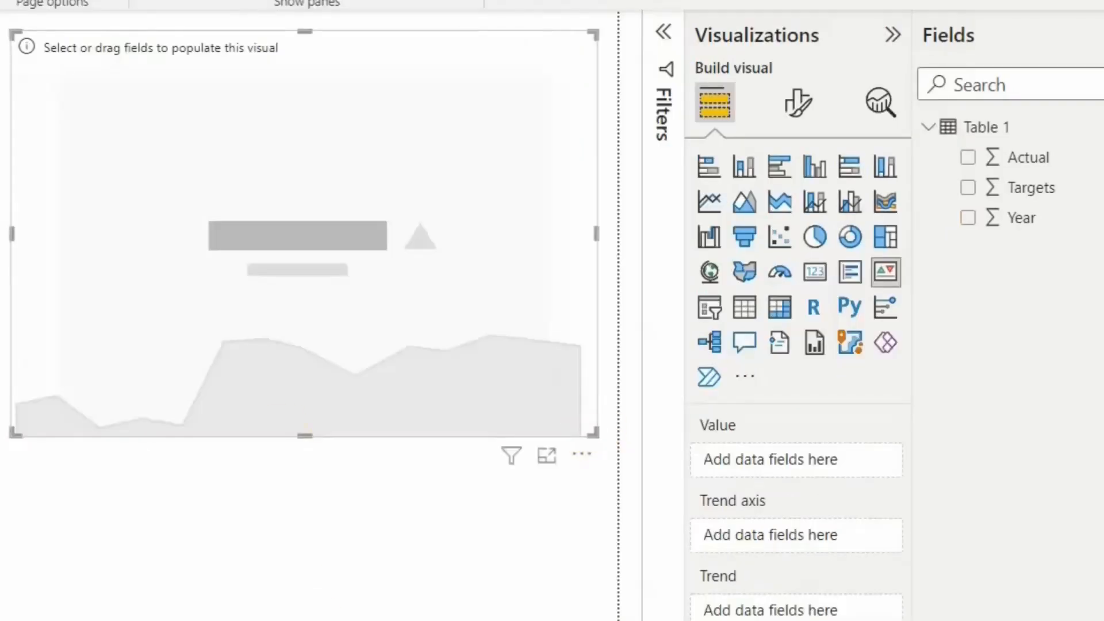
mouse_move(736, 450)
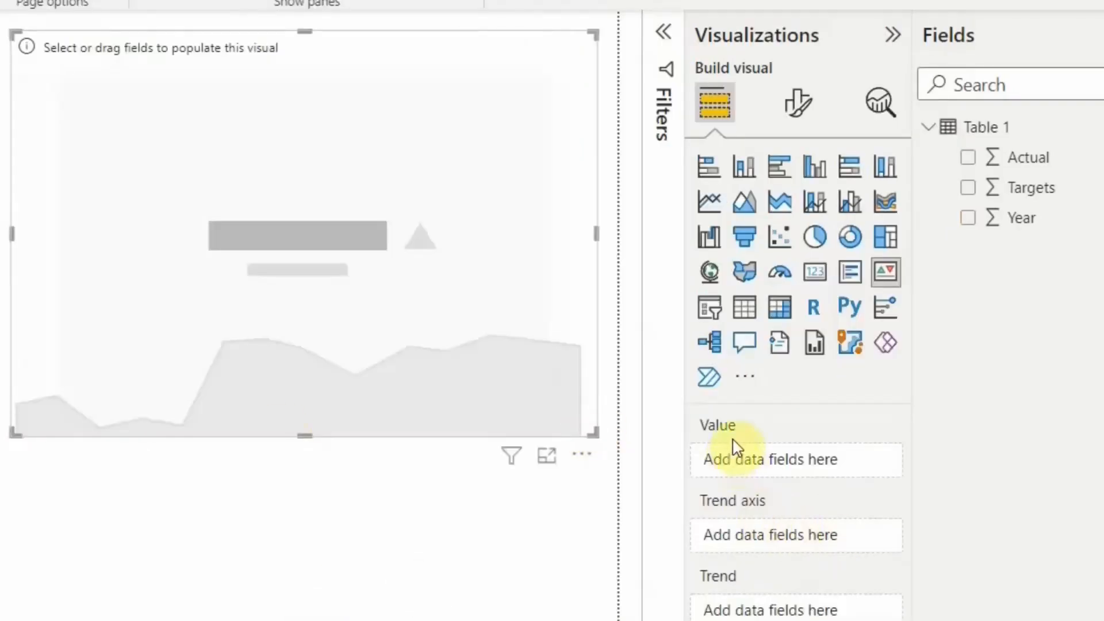
mouse_move(887, 425)
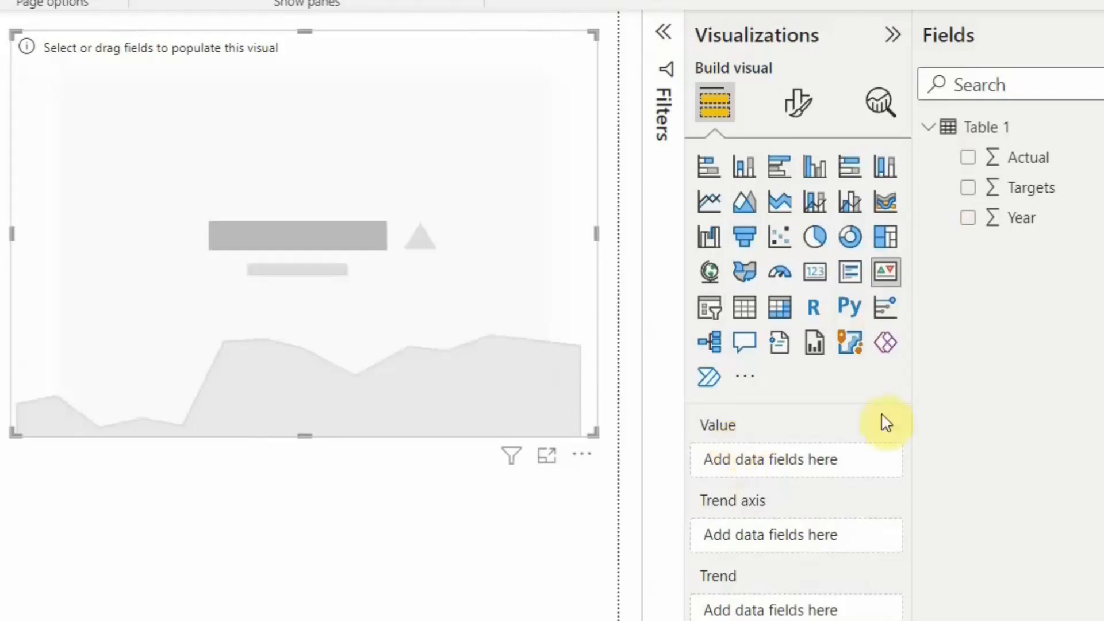
left_click(968, 157)
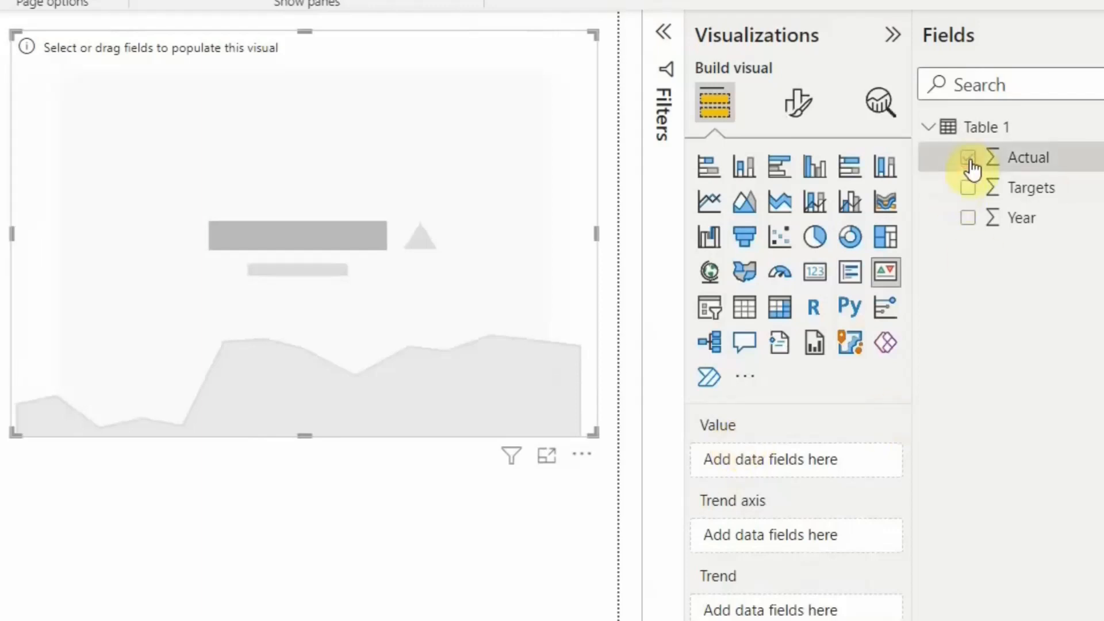
left_click(967, 157)
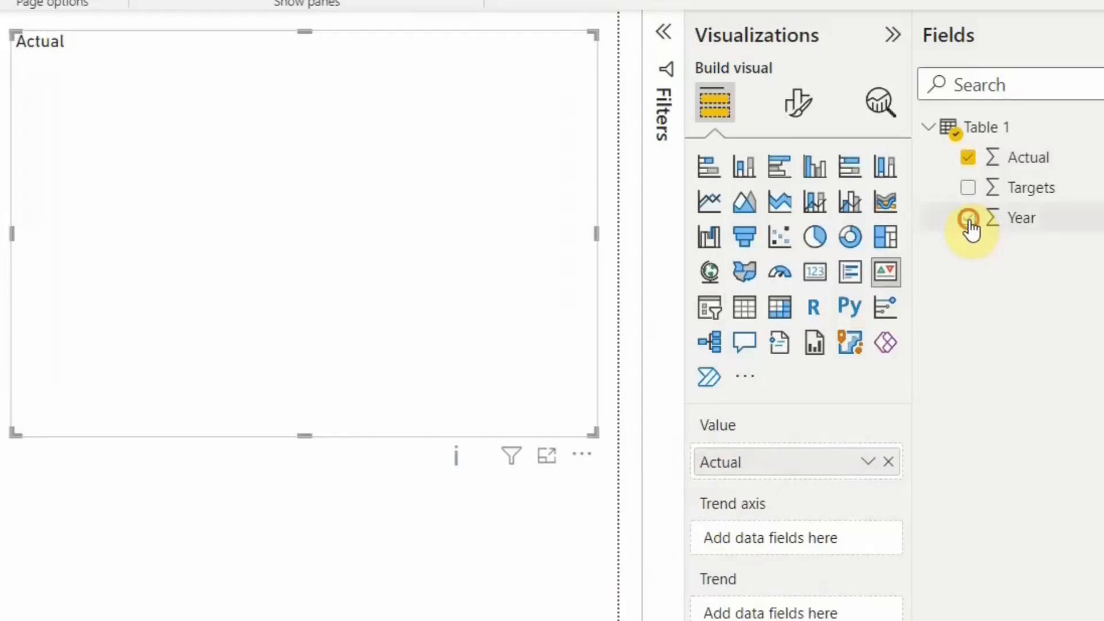
left_click(967, 218)
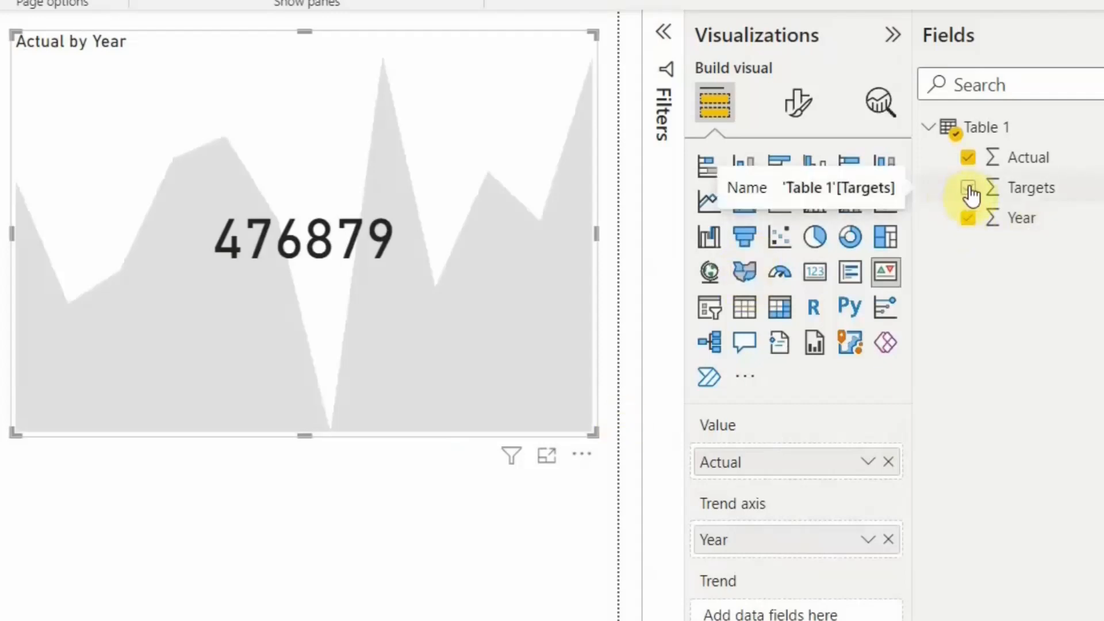
left_click(967, 188)
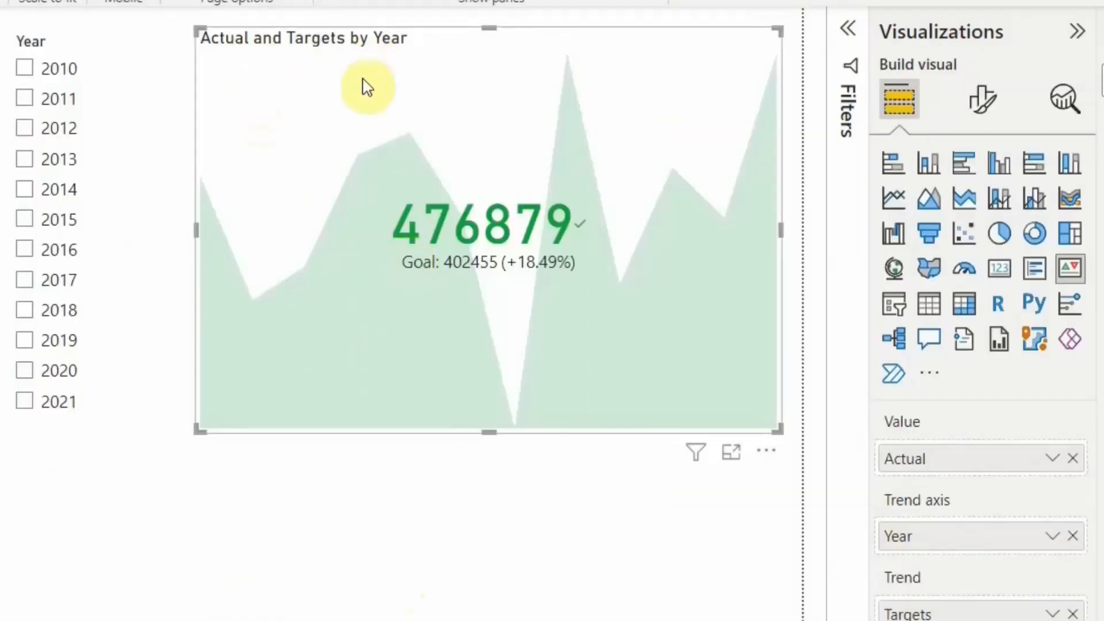
mouse_move(619, 342)
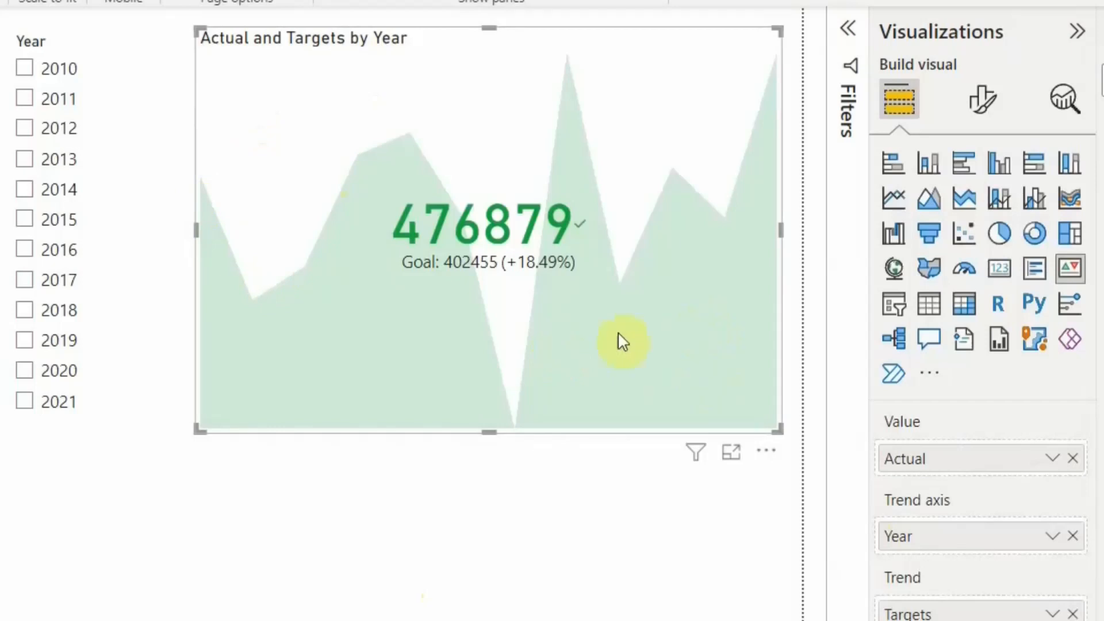
mouse_move(415, 187)
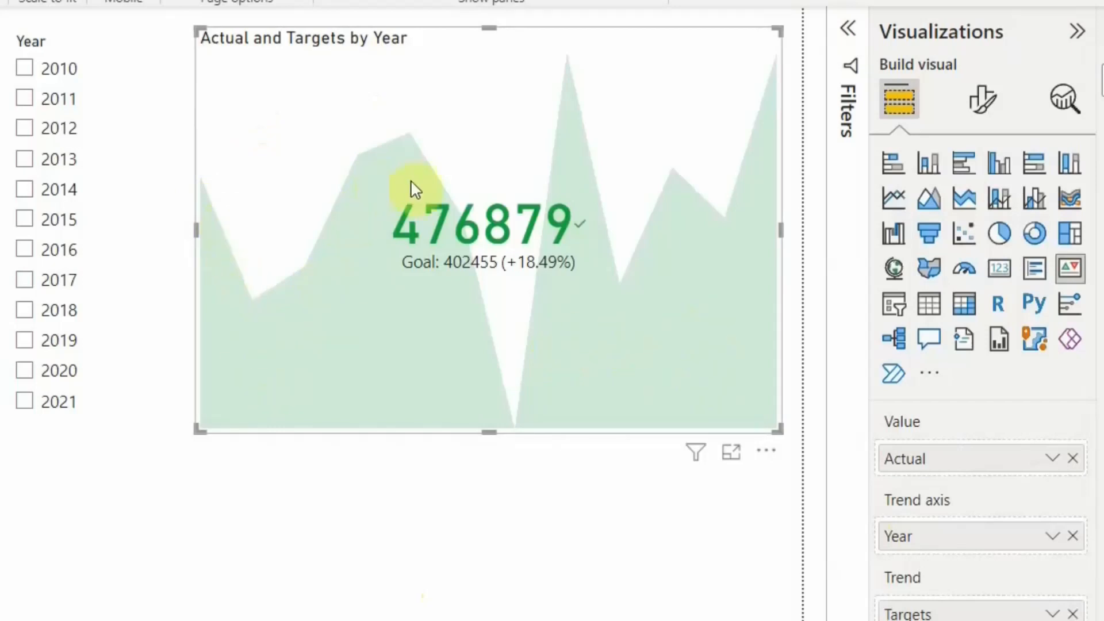
mouse_move(688, 184)
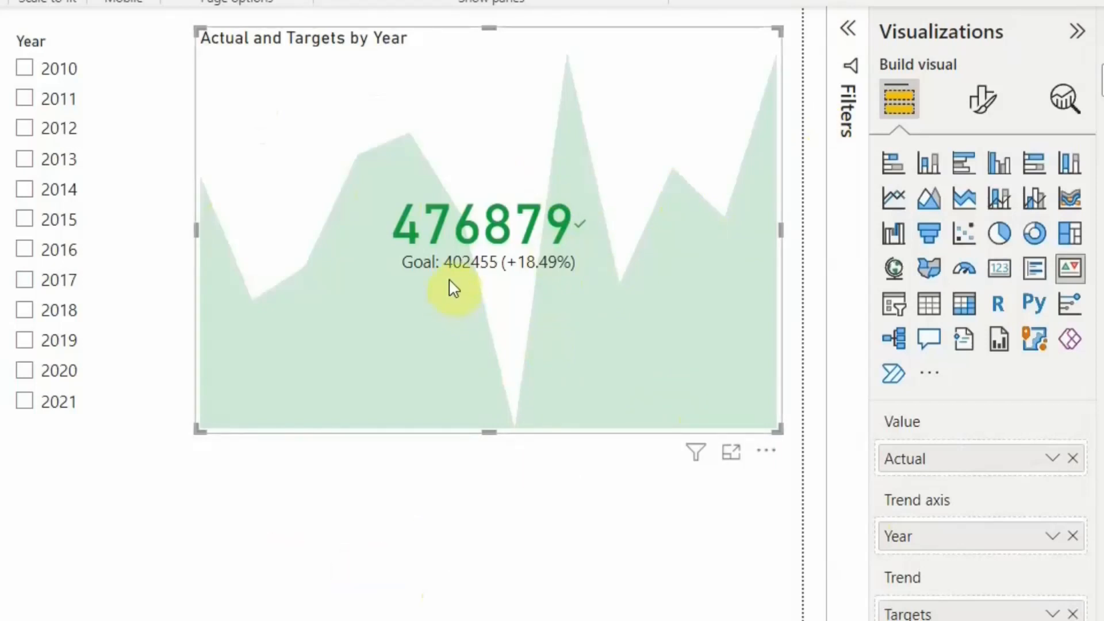
mouse_move(449, 313)
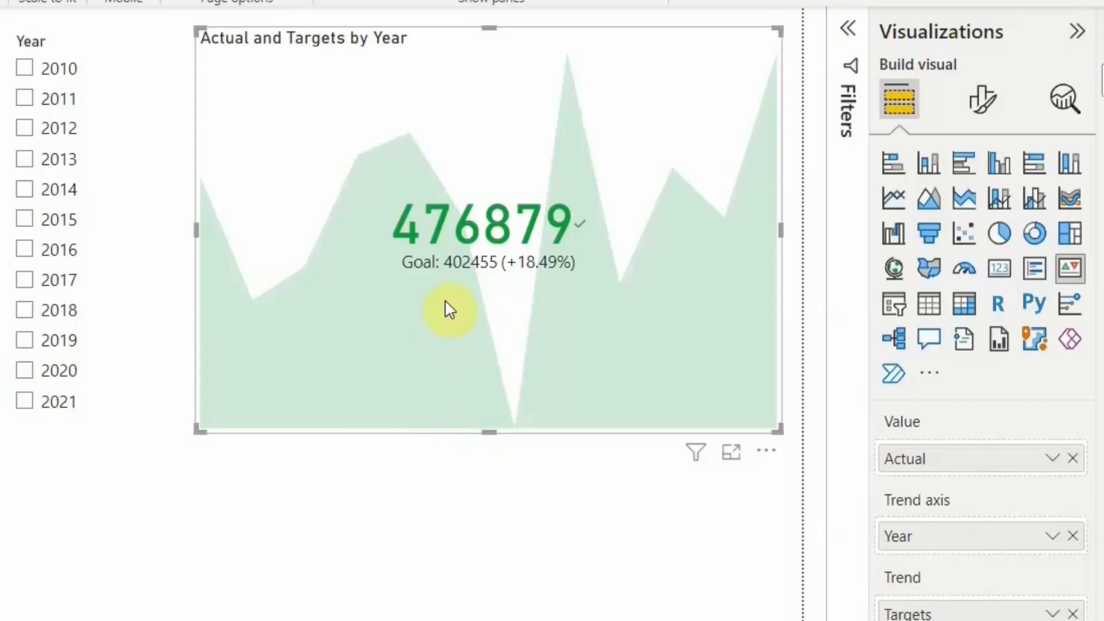
mouse_move(416, 275)
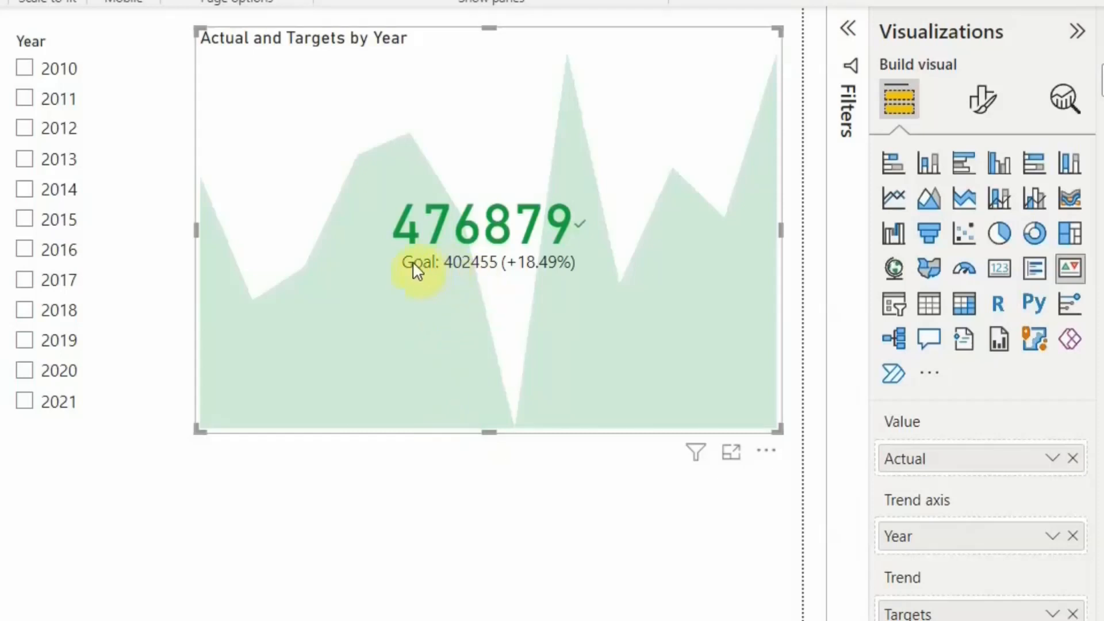
mouse_move(412, 268)
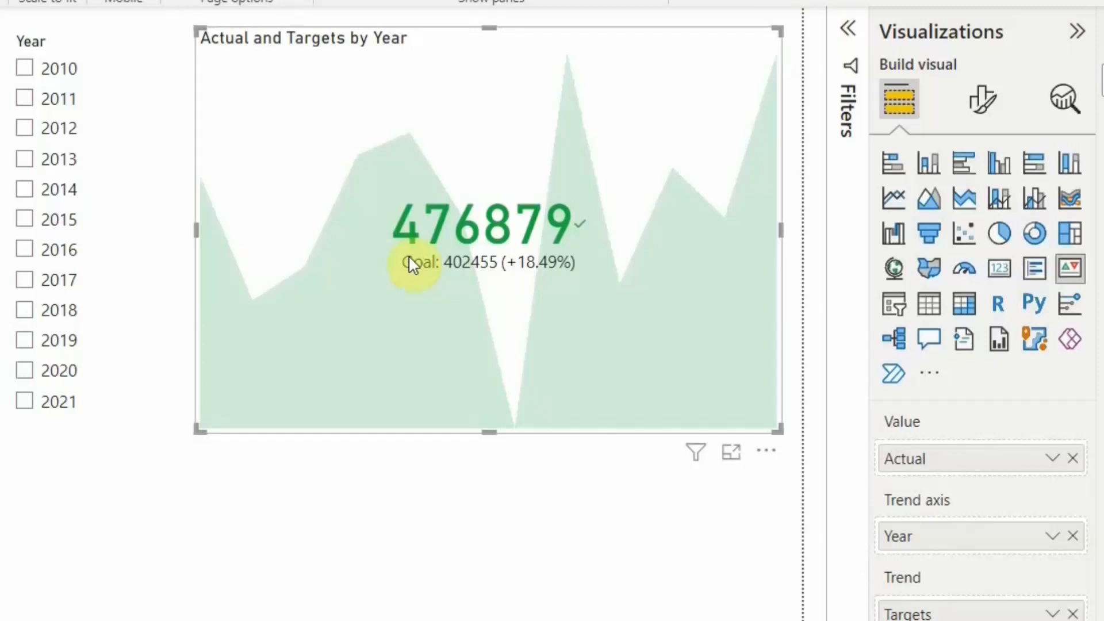
mouse_move(403, 362)
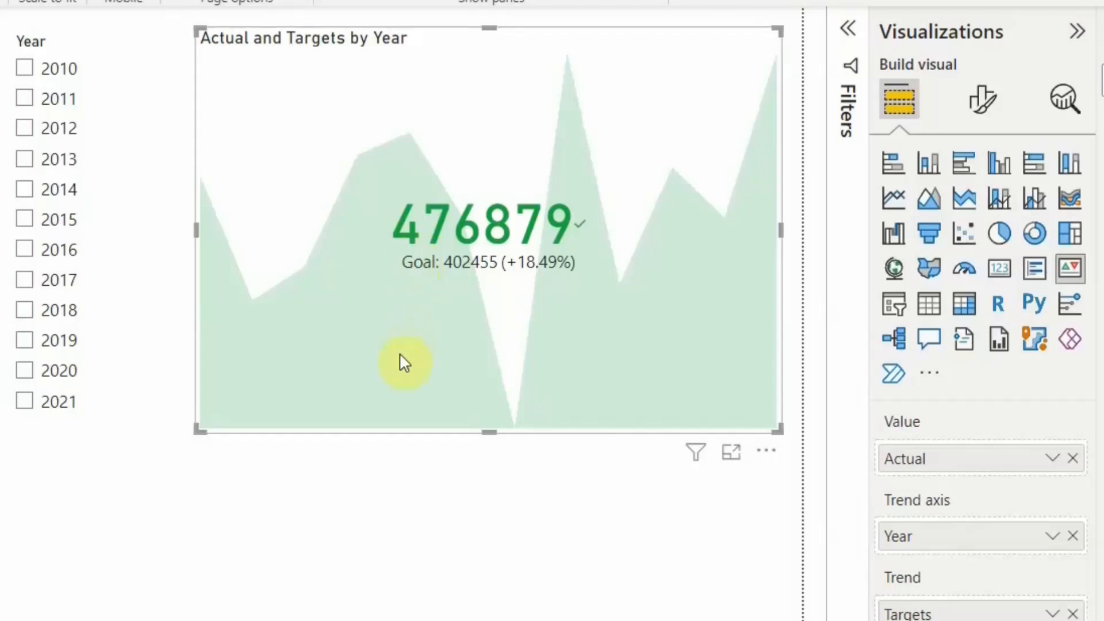
mouse_move(651, 341)
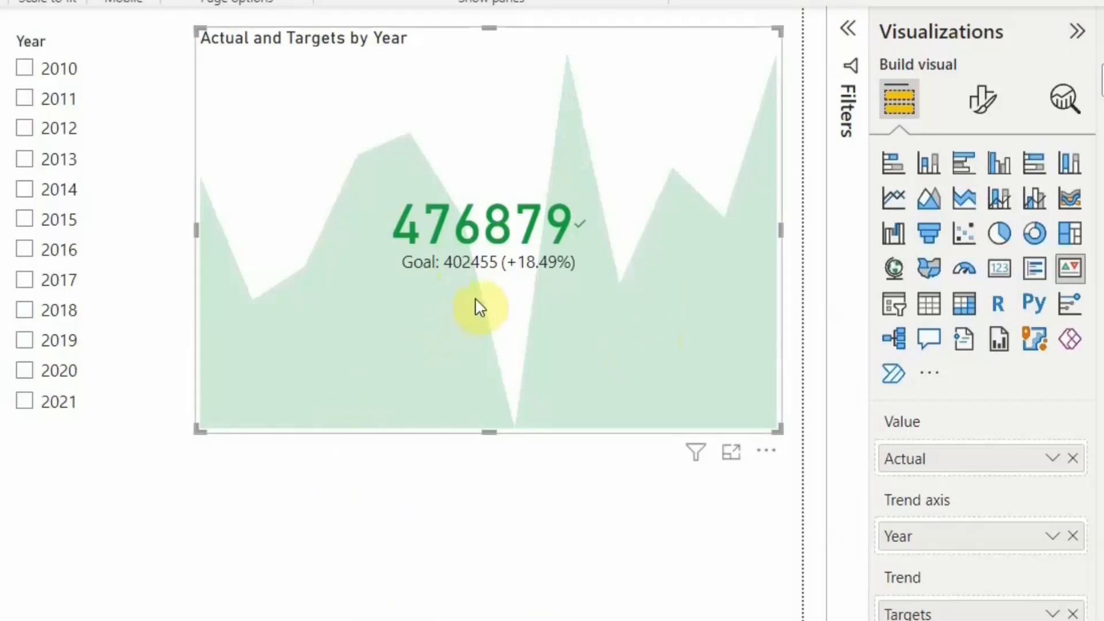
mouse_move(517, 284)
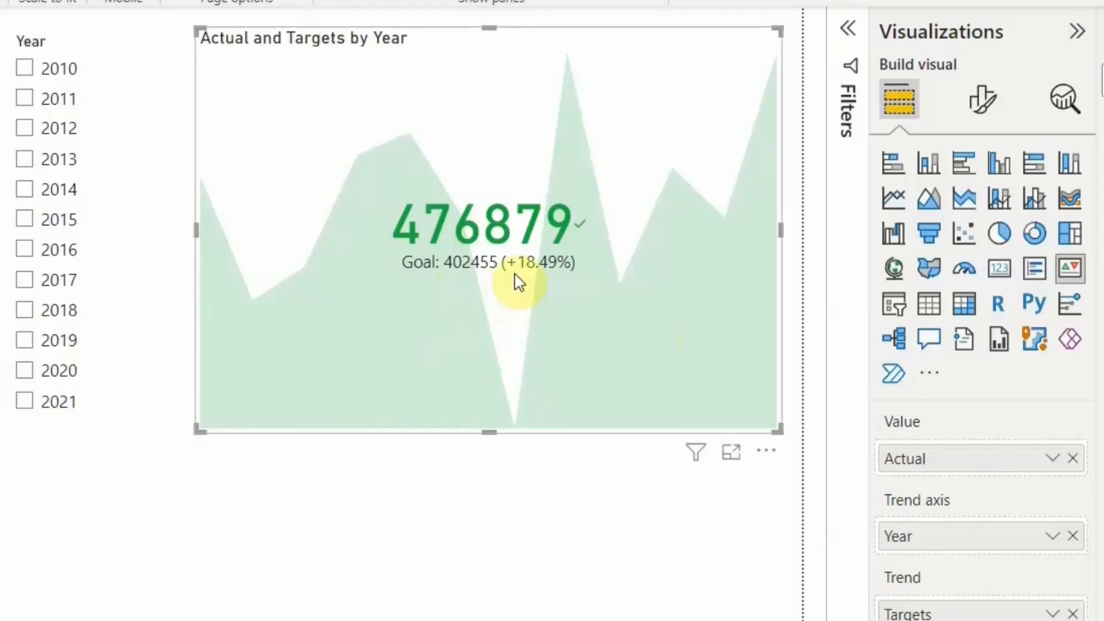
mouse_move(587, 362)
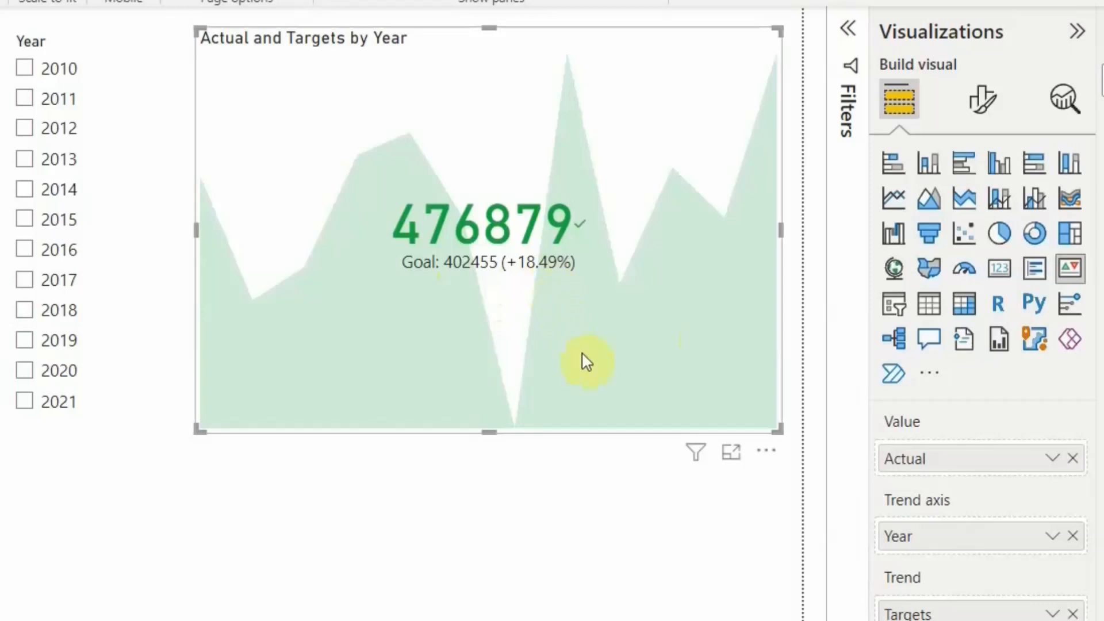
mouse_move(608, 589)
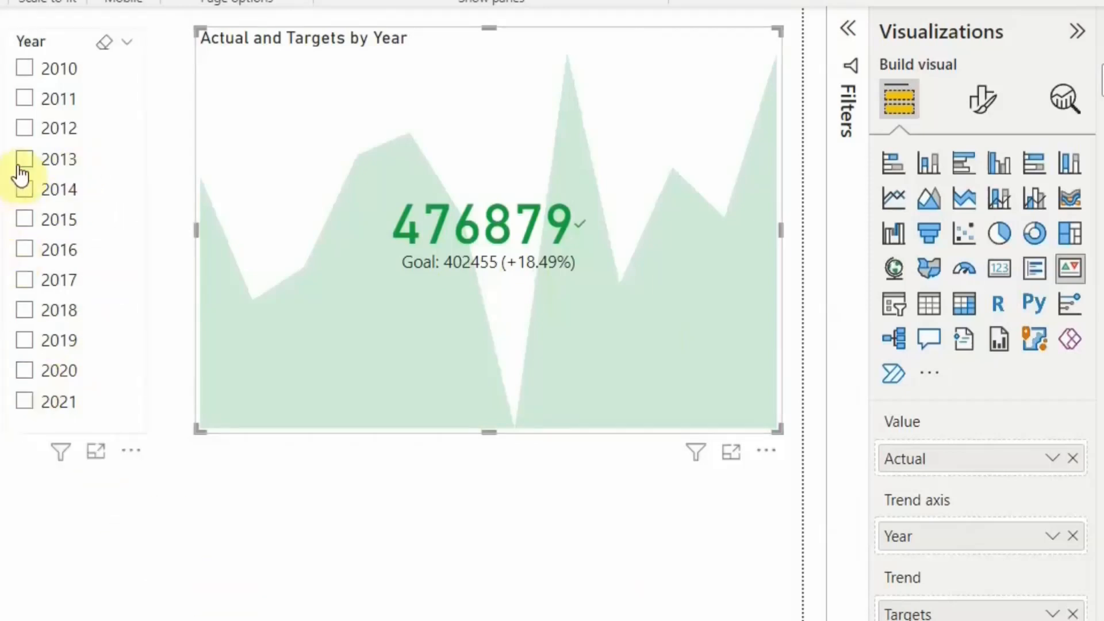
Filter the KPI card to 2013, then 2018, then clear the year selection
left_click(26, 159)
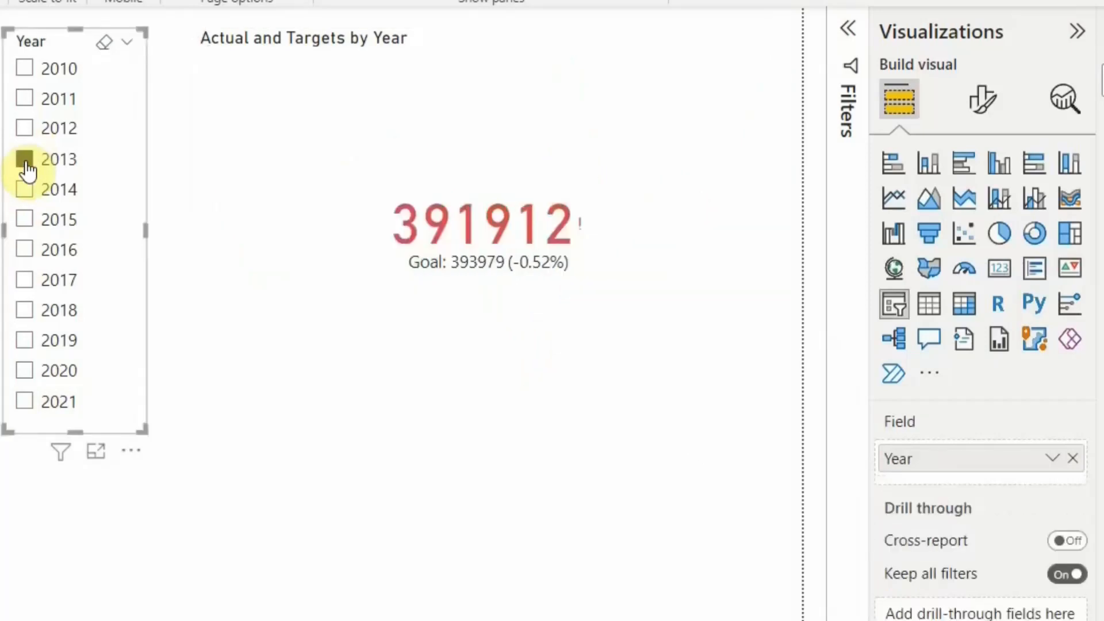
left_click(25, 160)
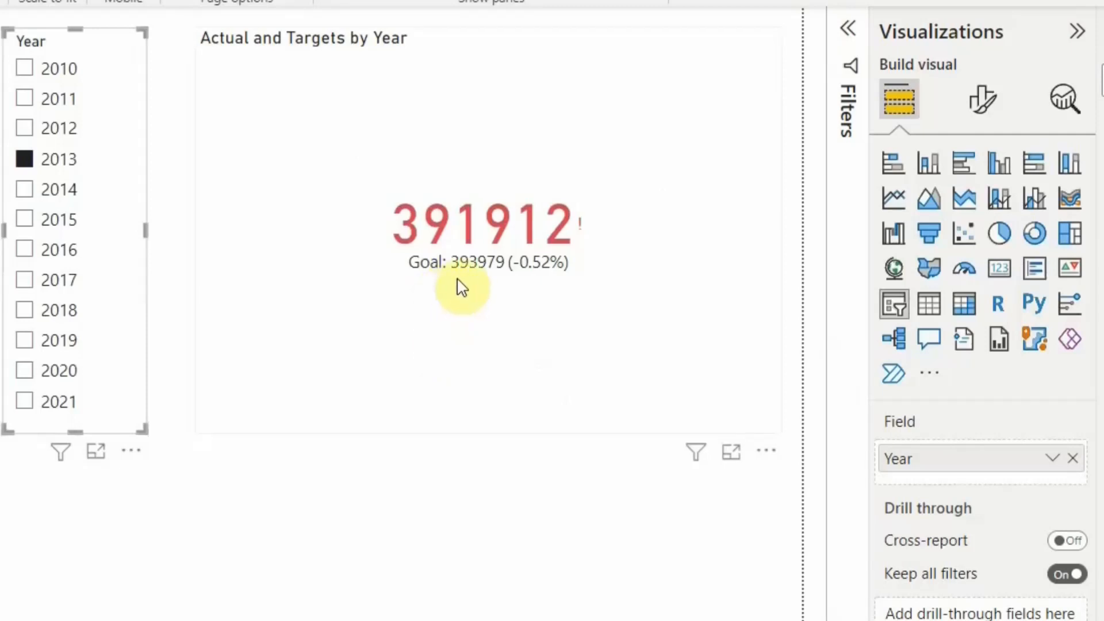
mouse_move(474, 297)
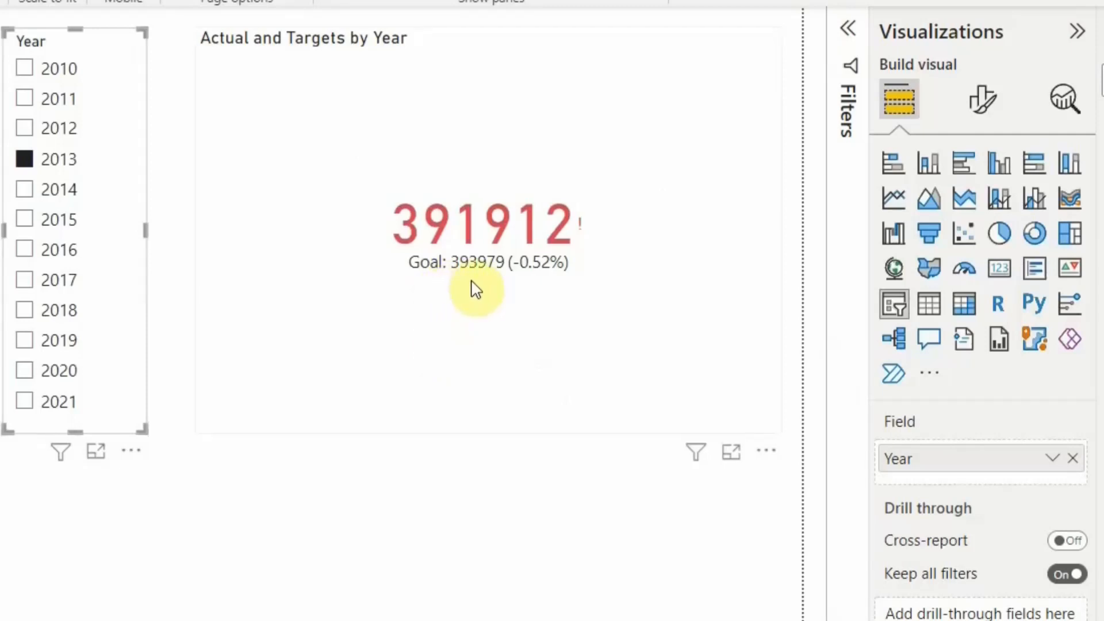
mouse_move(408, 257)
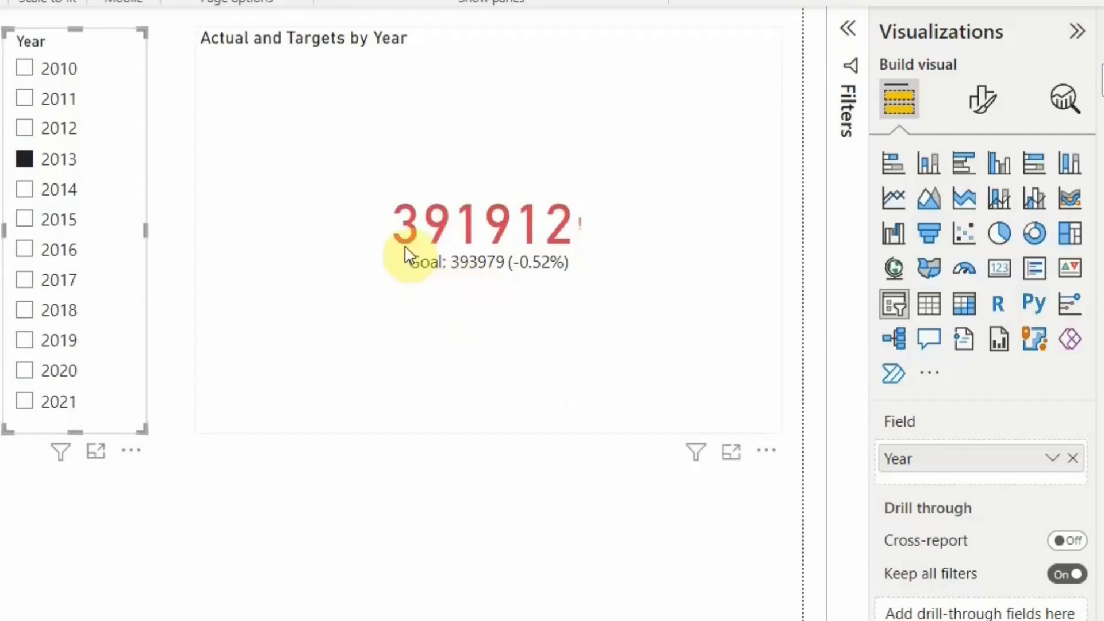
mouse_move(457, 242)
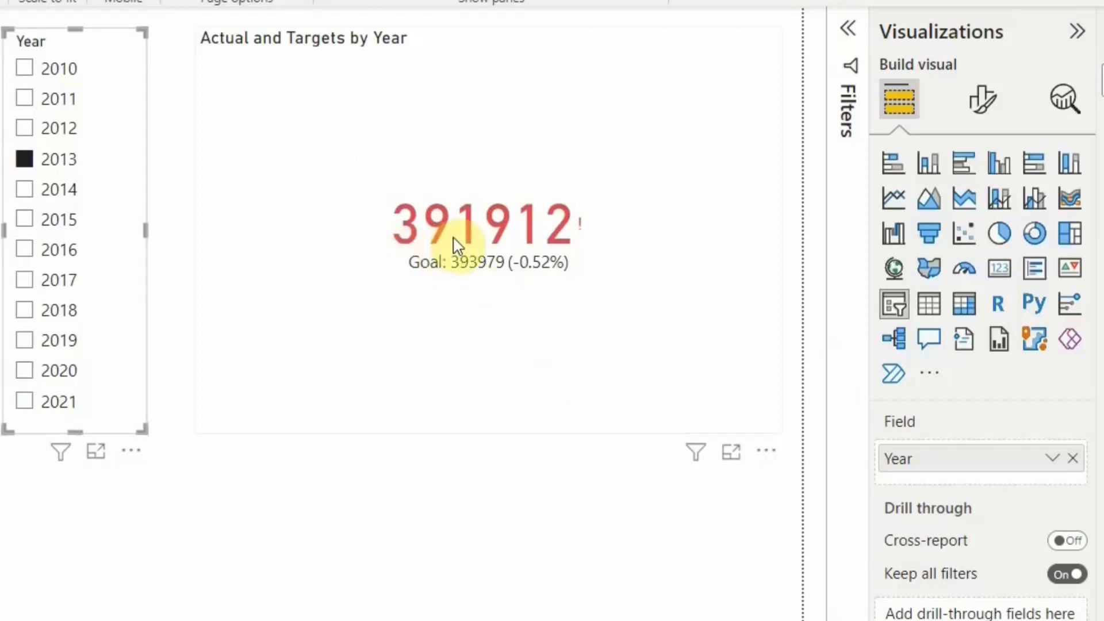
mouse_move(520, 300)
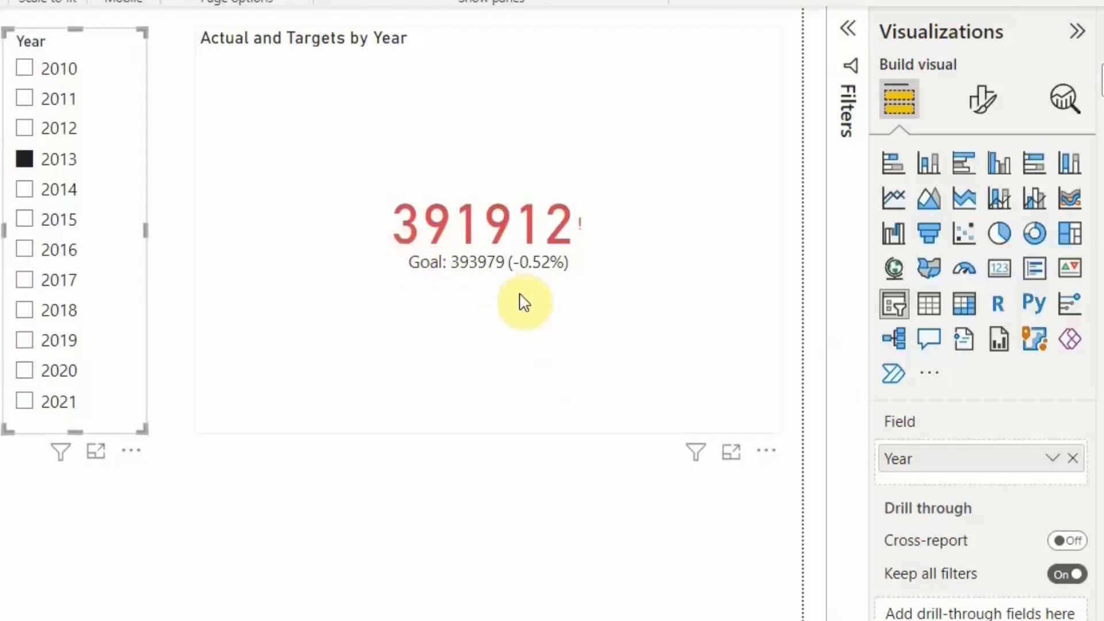
mouse_move(69, 173)
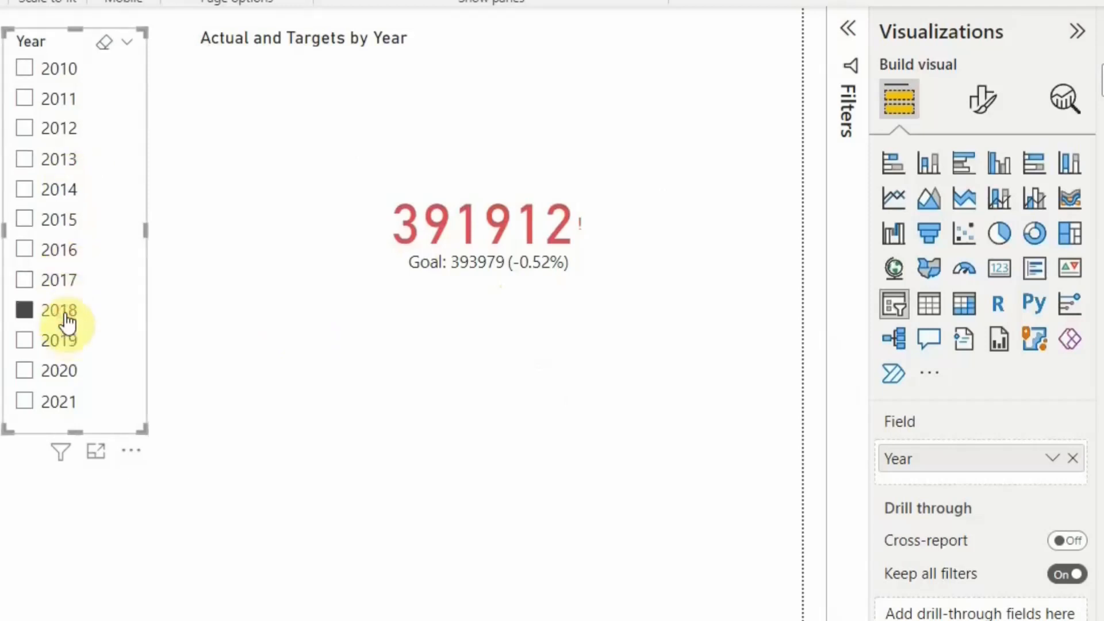
left_click(27, 311)
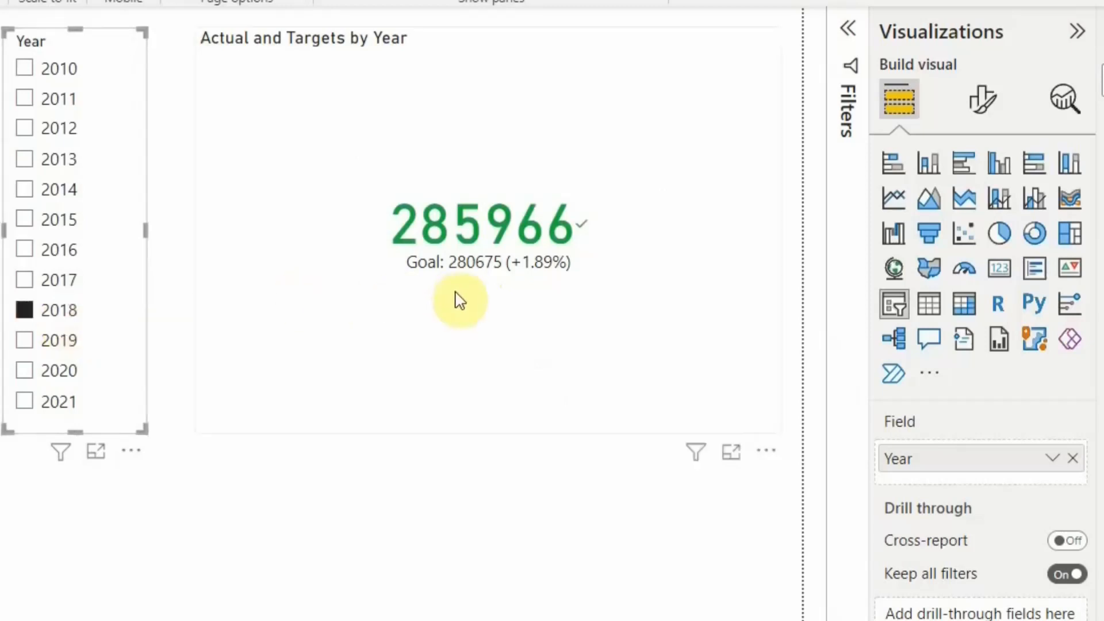
mouse_move(458, 287)
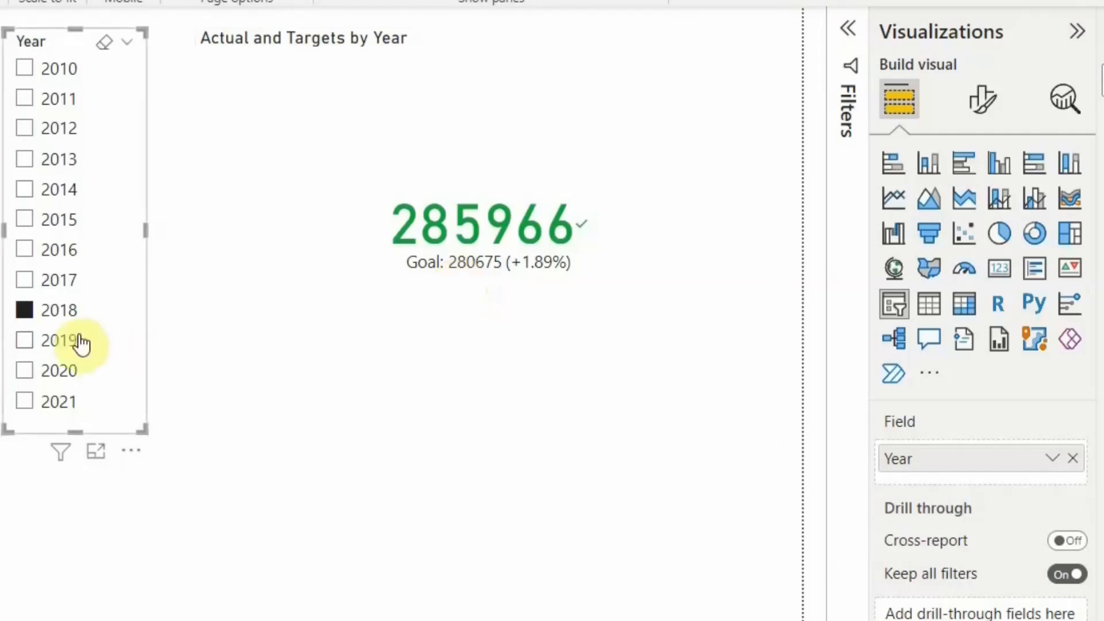
left_click(25, 310)
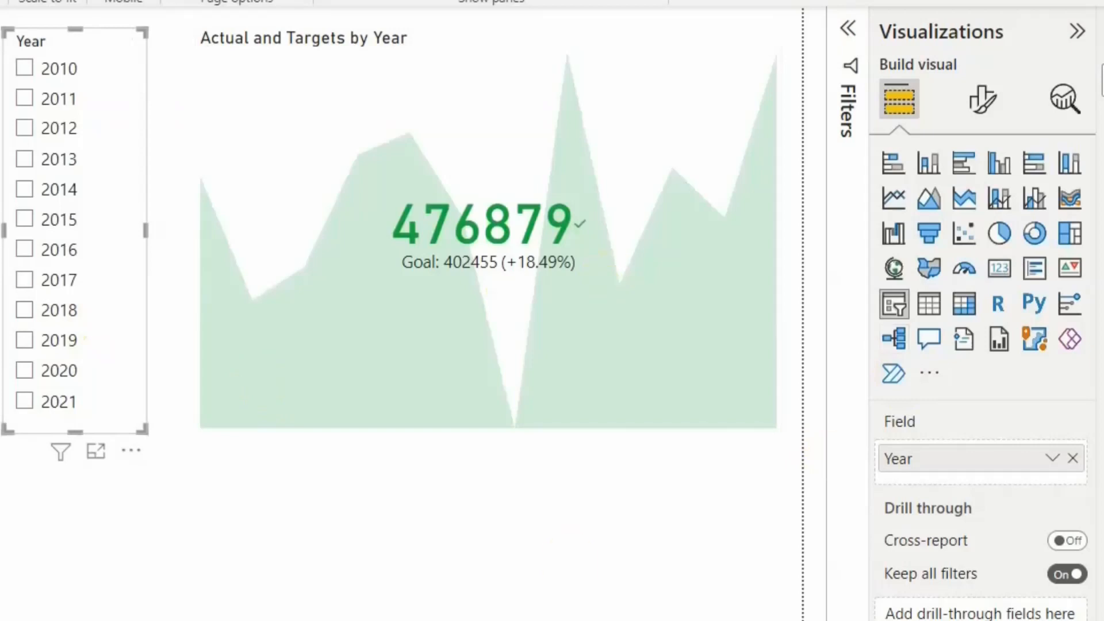
Try Thousands for the KPI callout display units, then set them to None
left_click(587, 432)
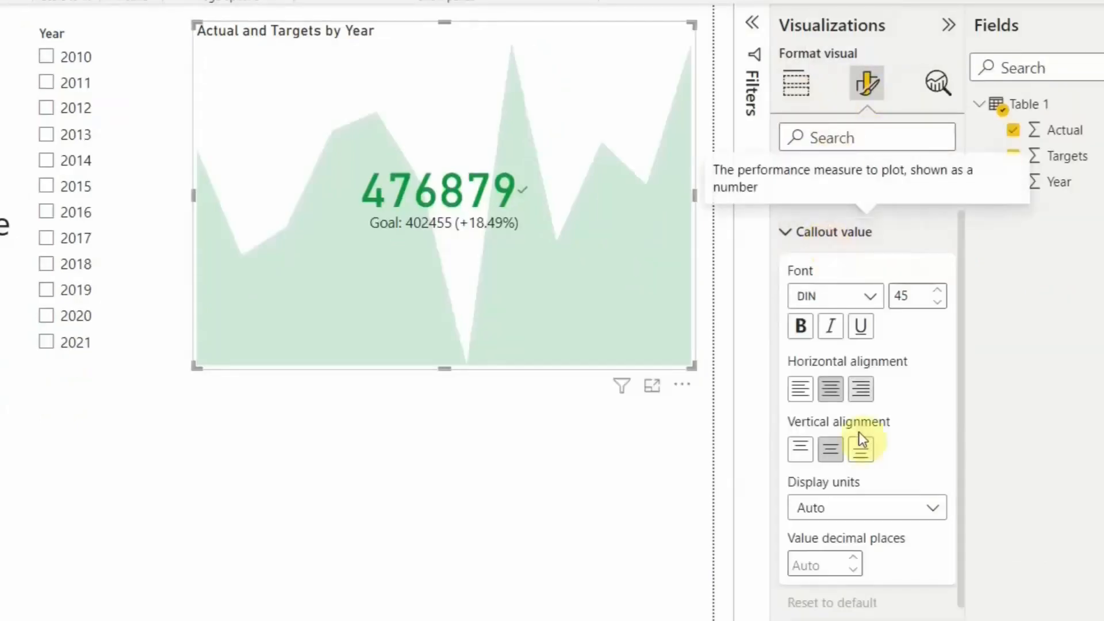
left_click(866, 507)
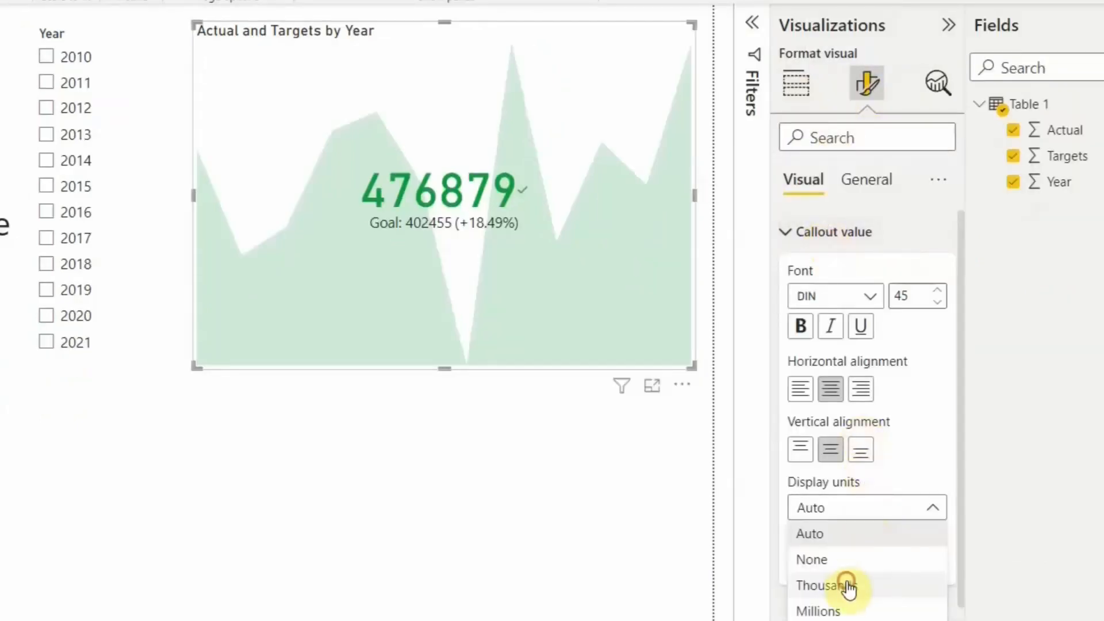
left_click(826, 585)
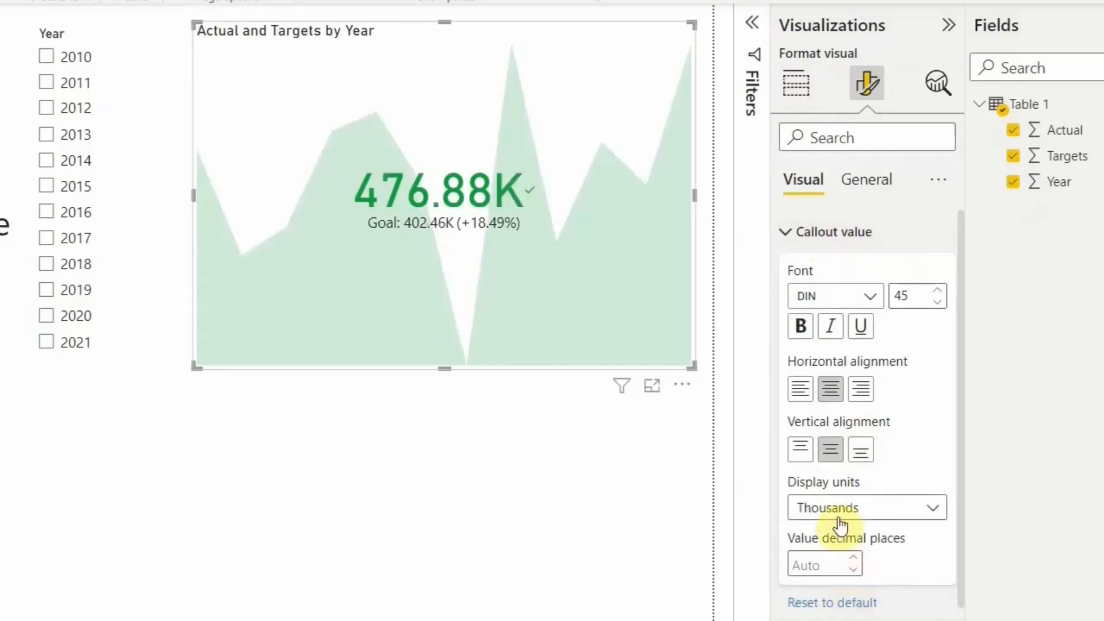
left_click(866, 508)
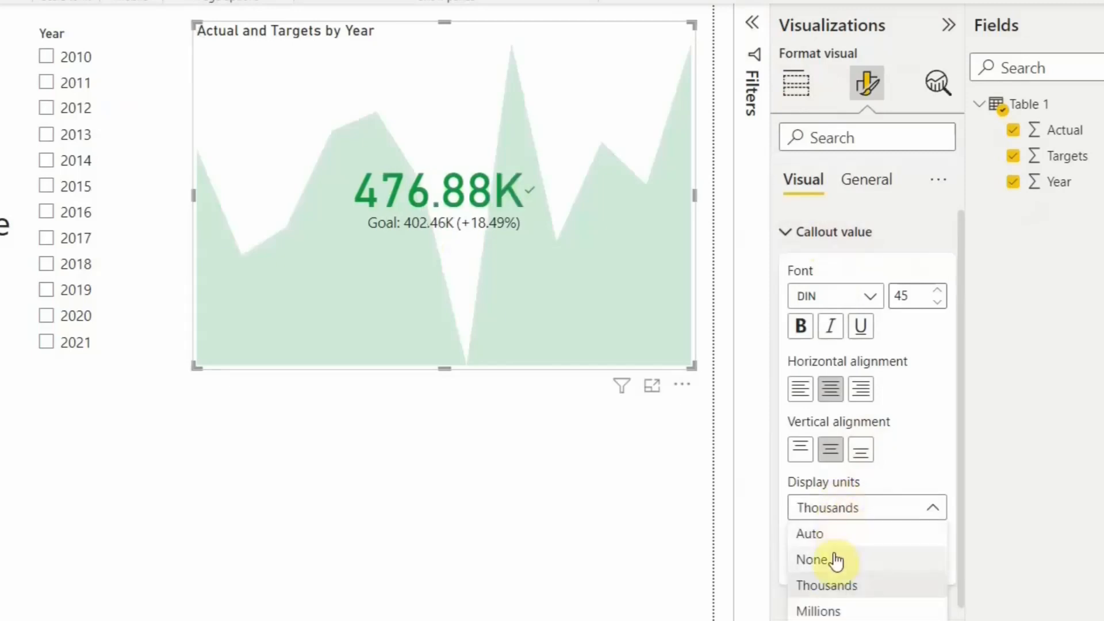
left_click(813, 559)
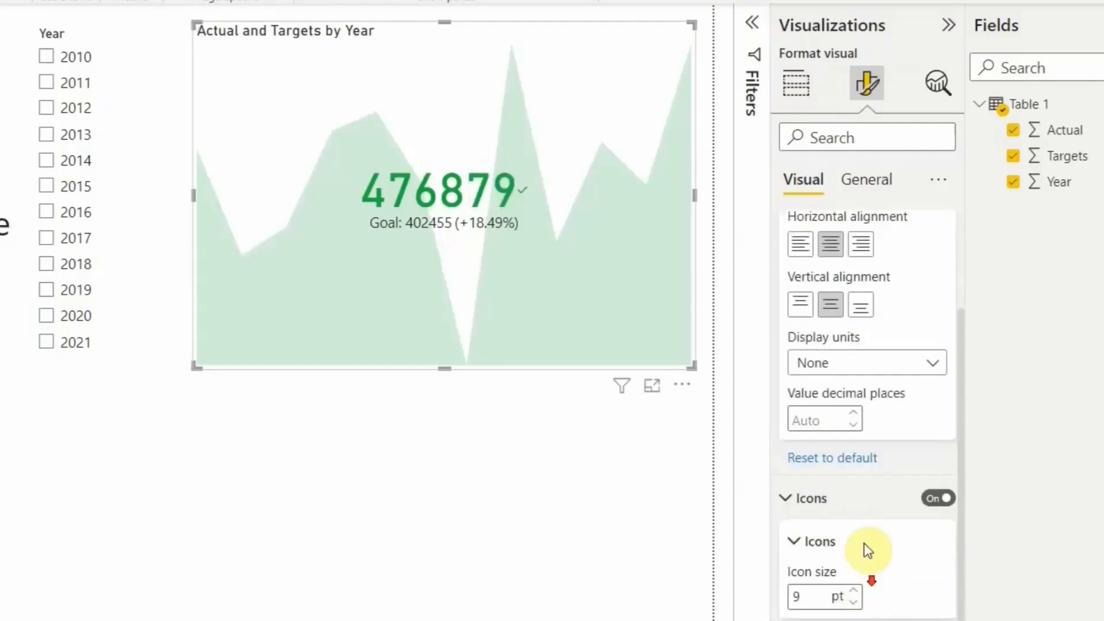
Scroll the Format visual pane and expand the Distance to goal section
scroll("down", 3)
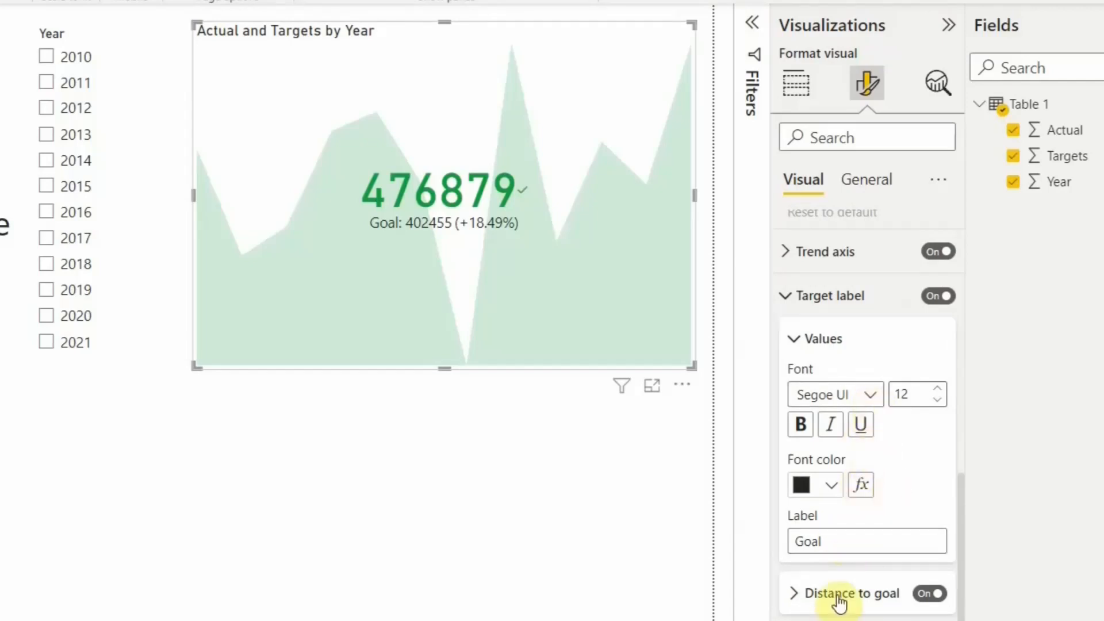
left_click(794, 593)
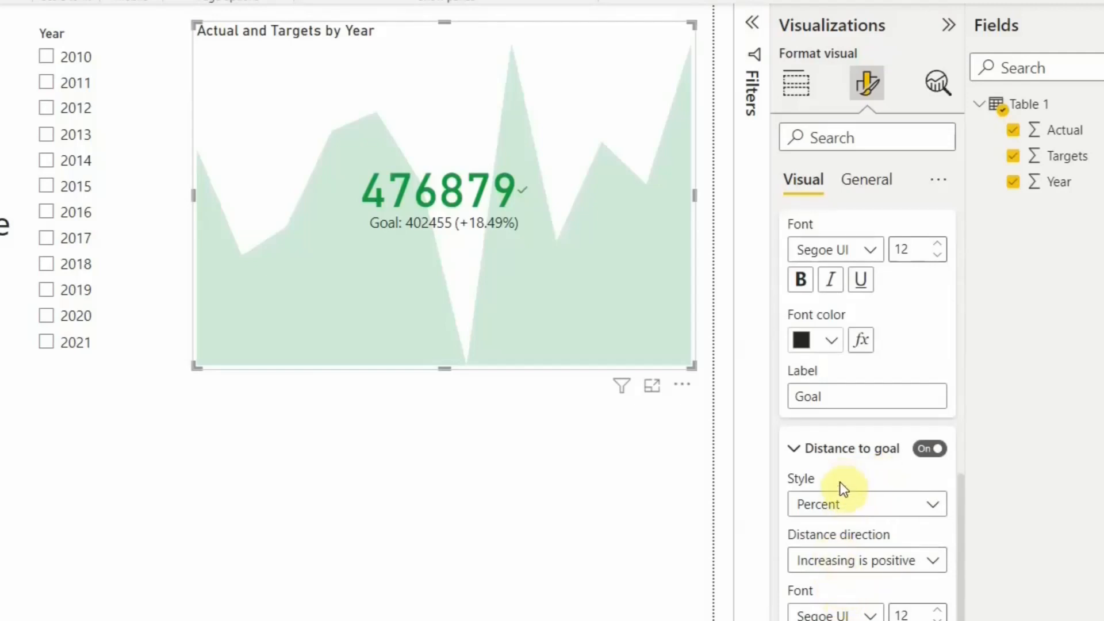
left_click(866, 504)
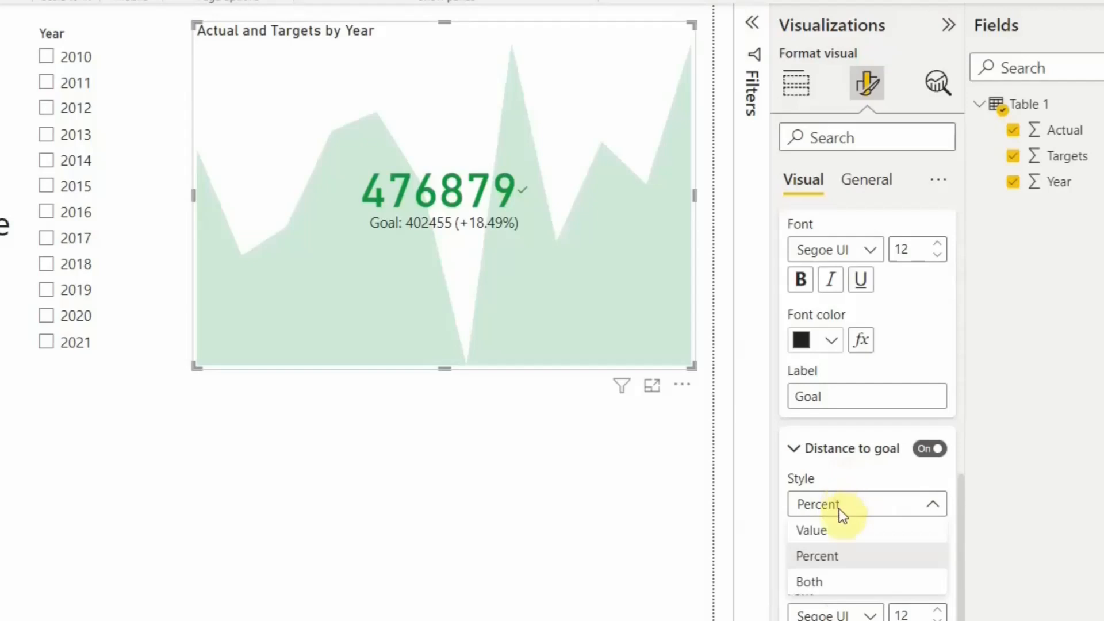
mouse_move(835, 591)
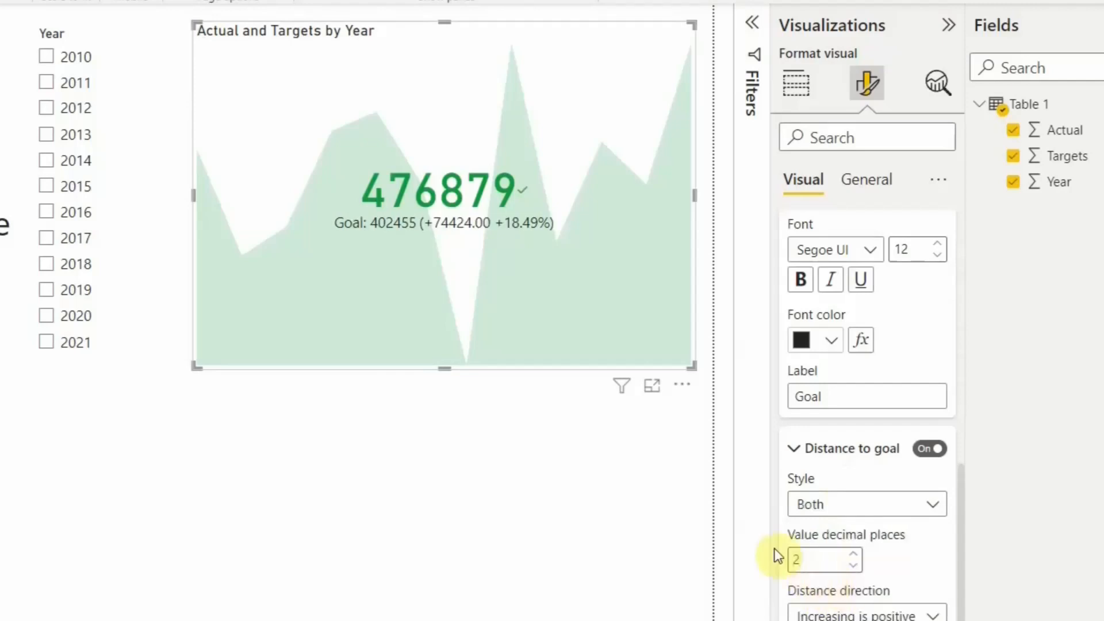
mouse_move(515, 362)
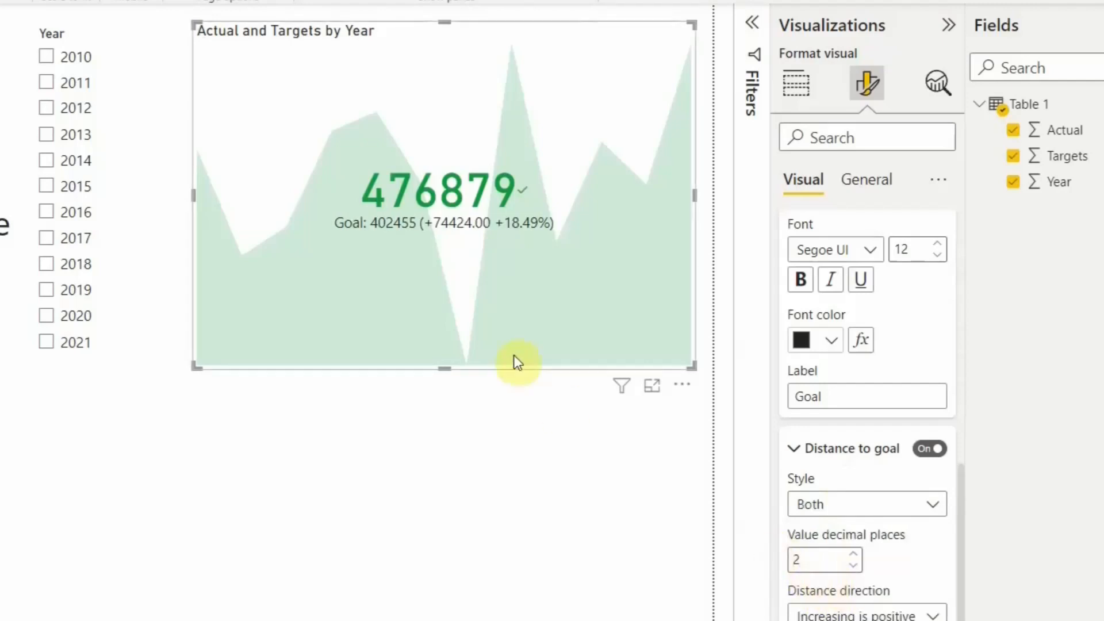
left_click(866, 504)
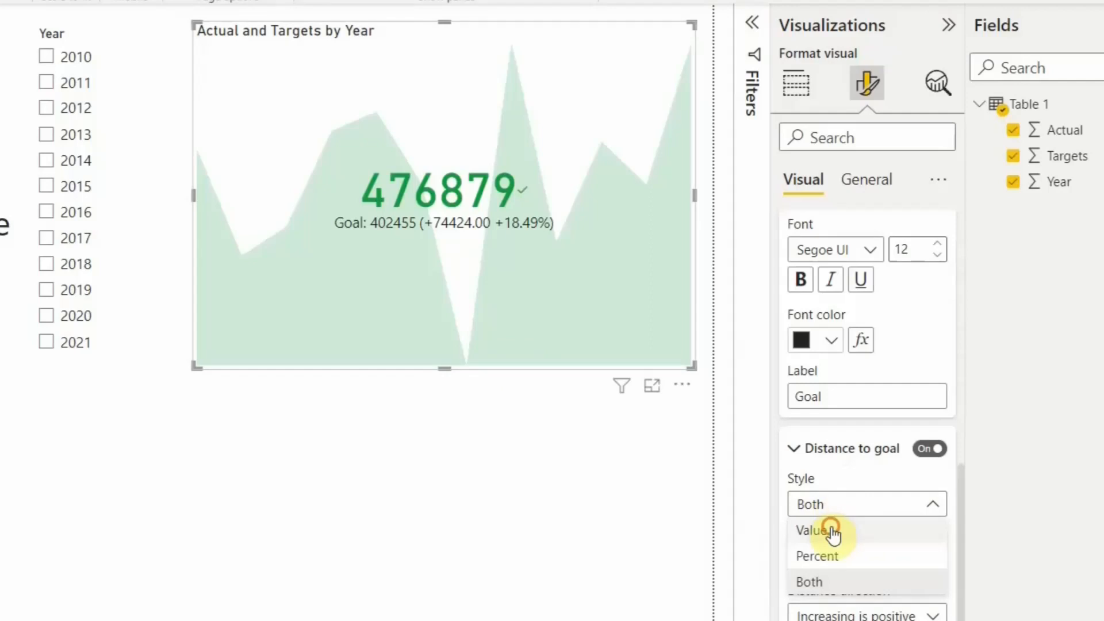
left_click(810, 531)
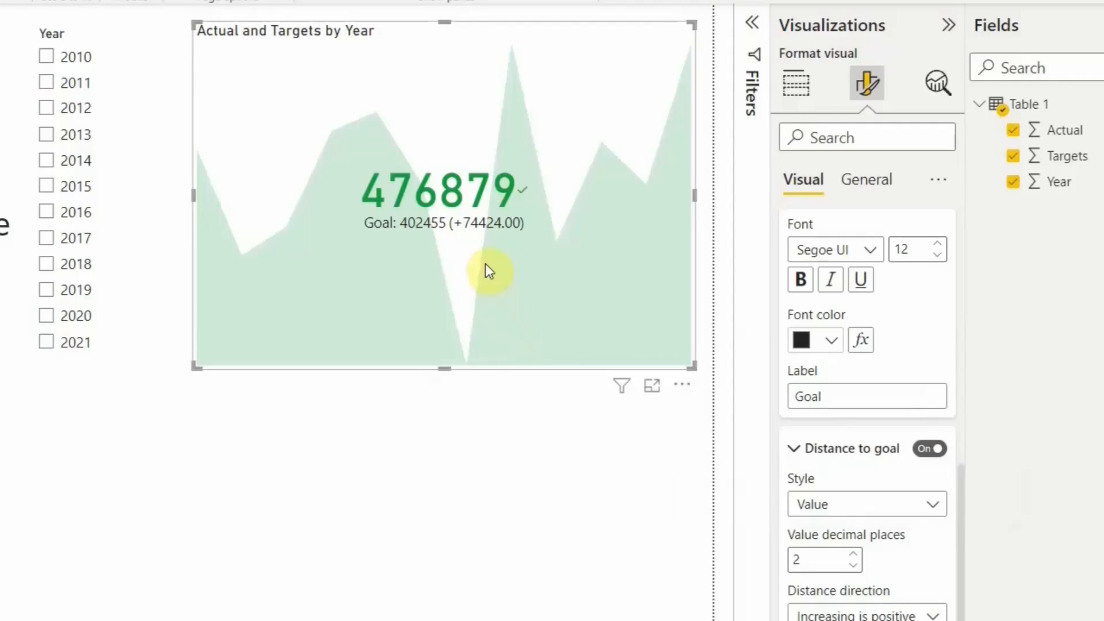
mouse_move(856, 560)
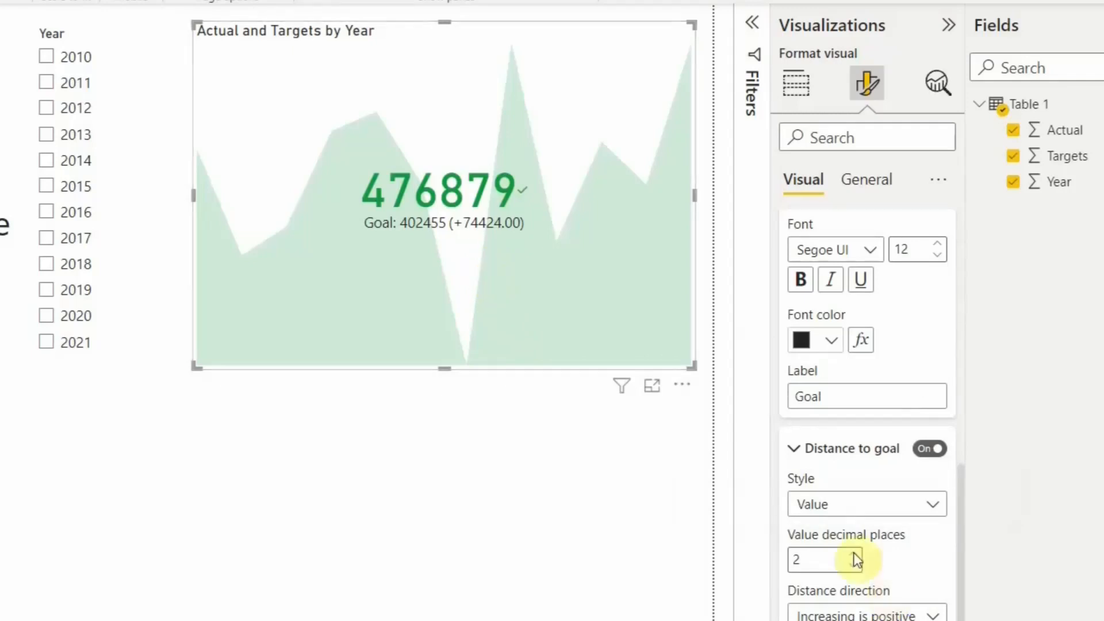
left_click(866, 503)
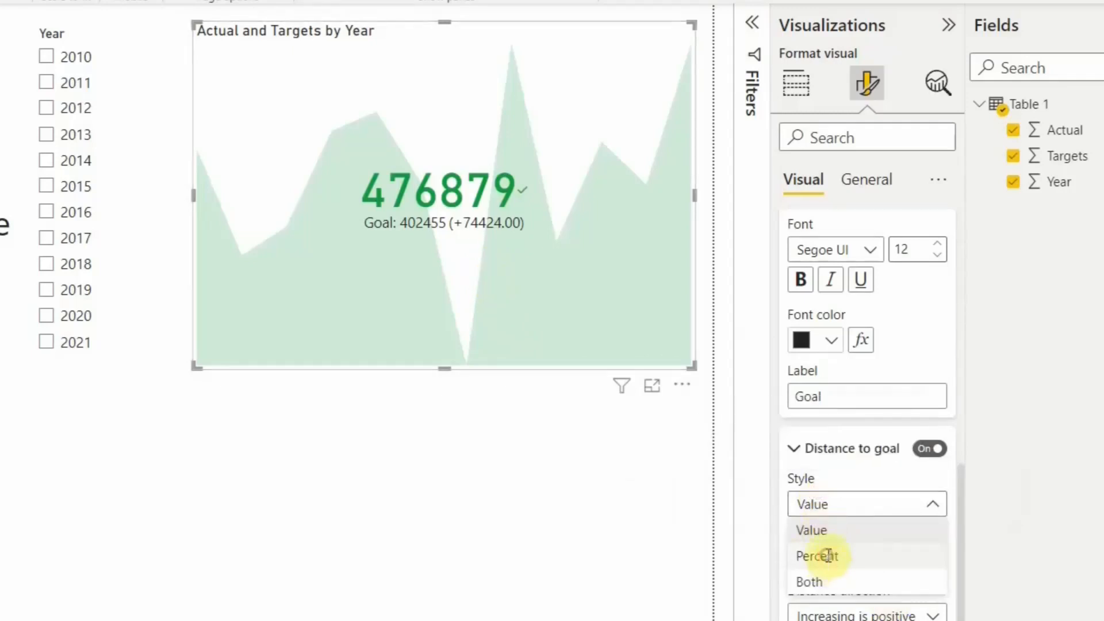
left_click(818, 556)
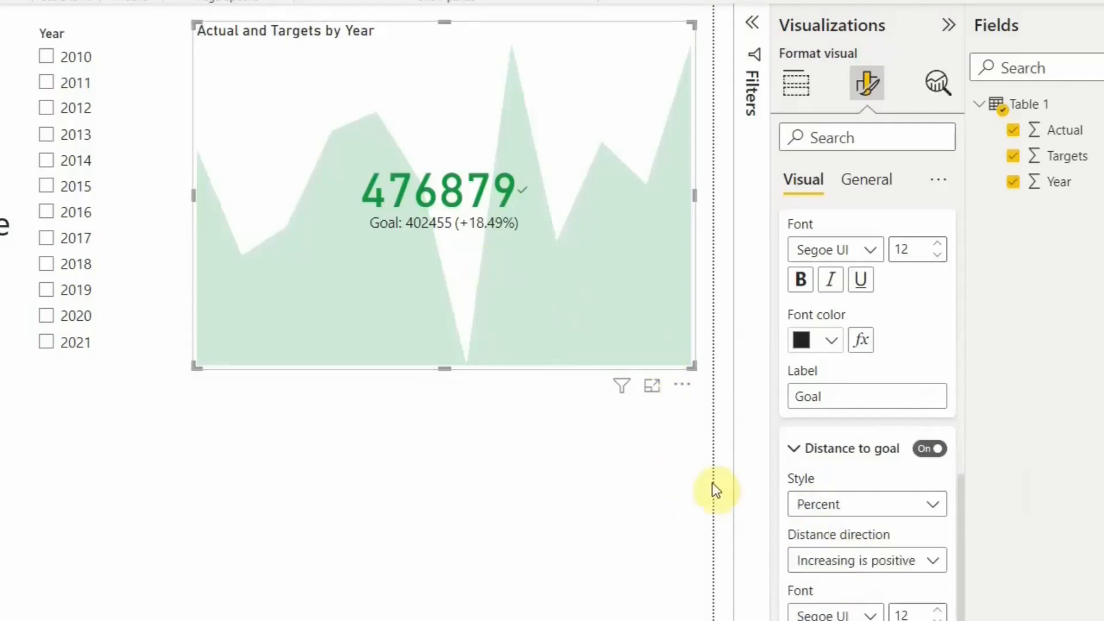
scroll("down", 3)
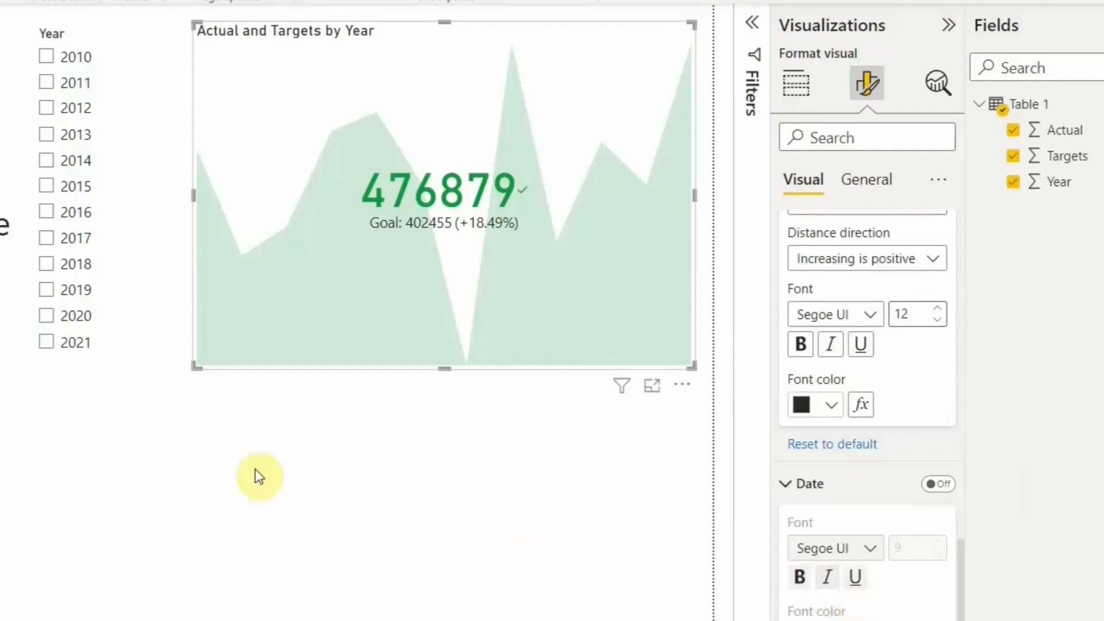
mouse_move(490, 444)
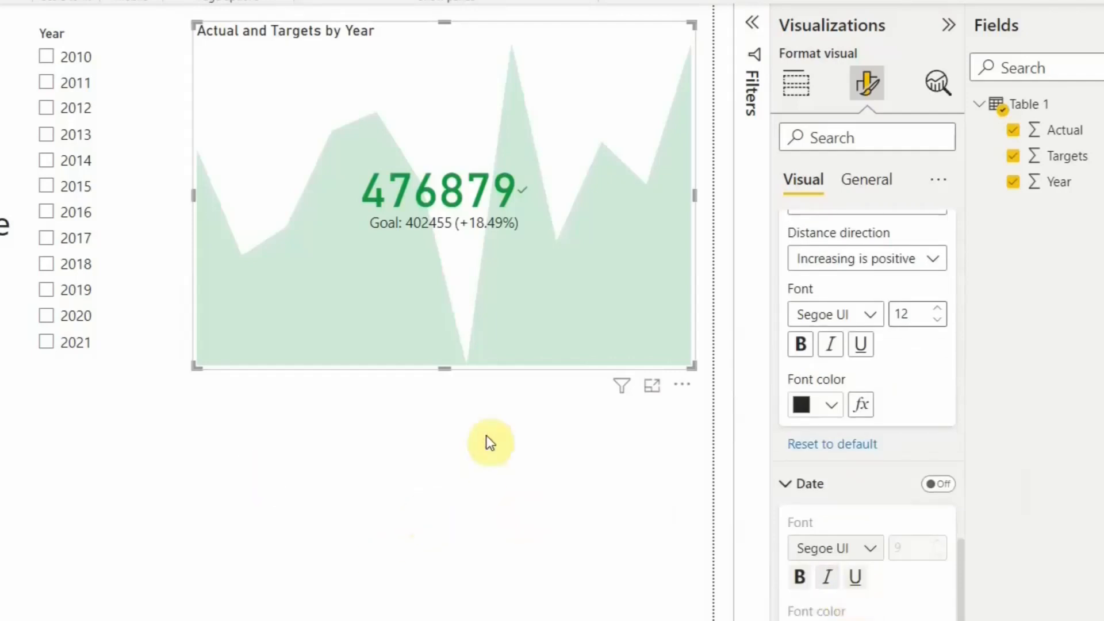
Switch to the Build visual pane to see the KPI's Actual, Year and Targets fields
left_click(795, 84)
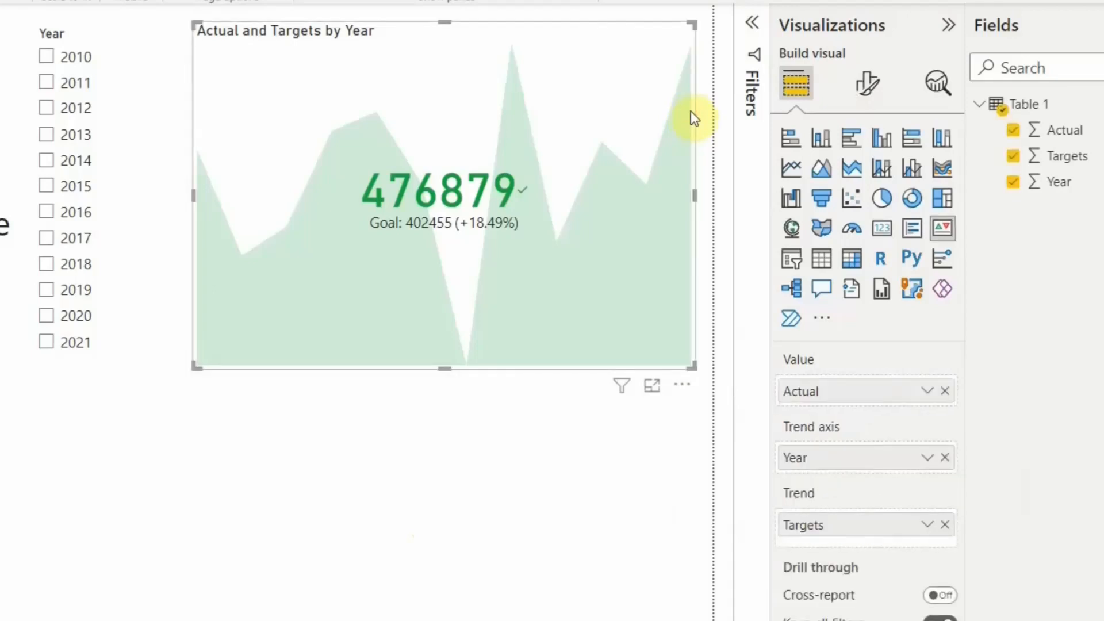
mouse_move(462, 378)
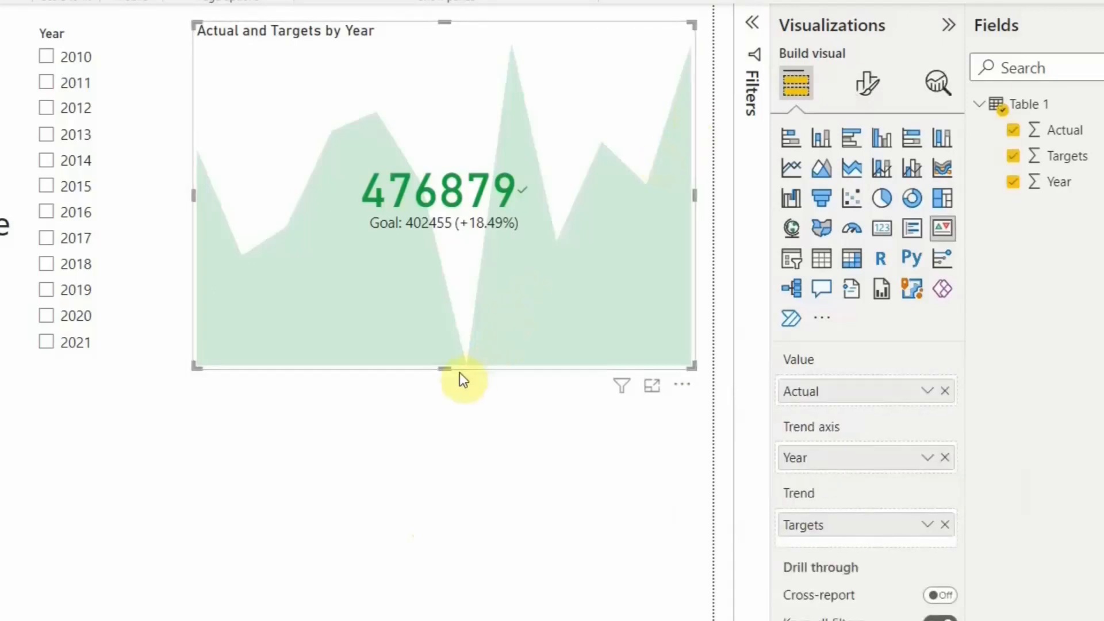